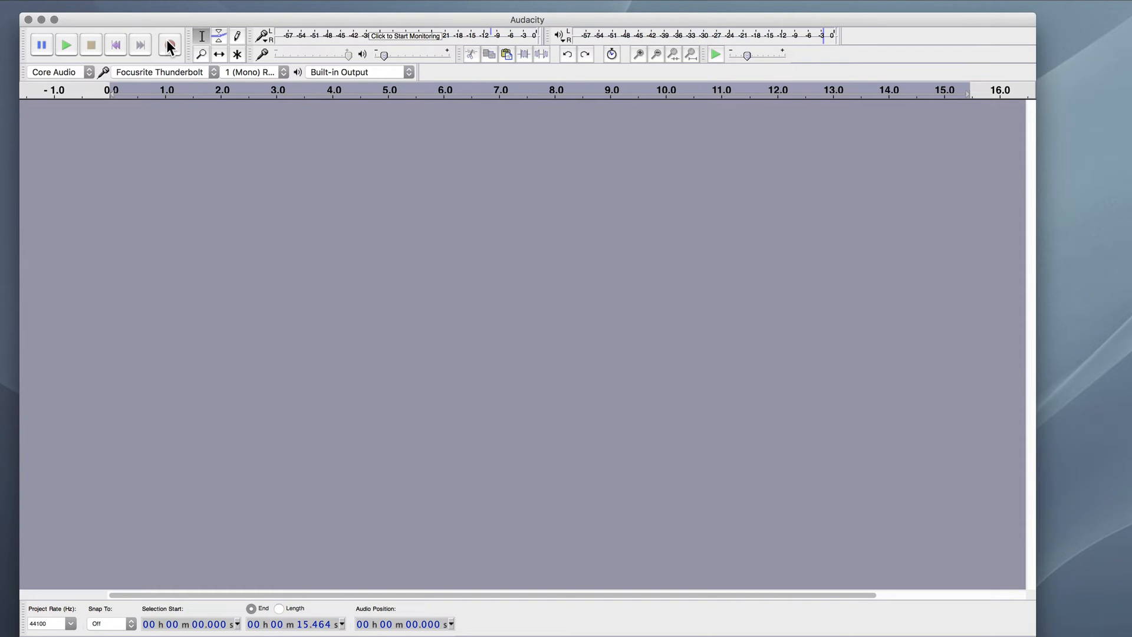
pyautogui.moveTo(169, 44)
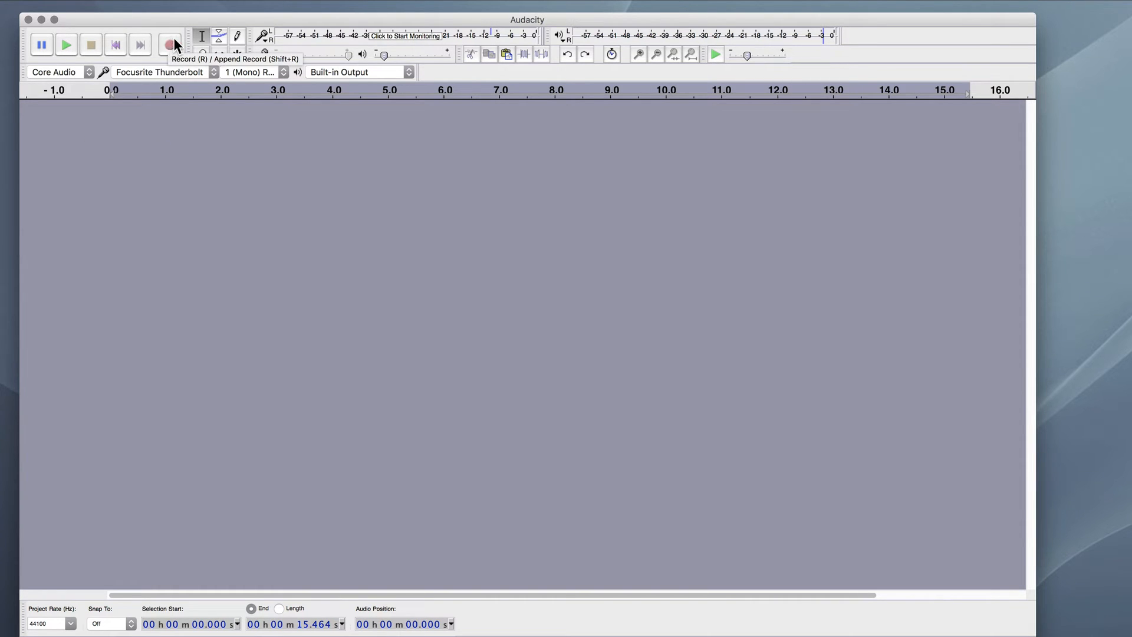
# Record a roughly 14-second first voice take onto a new mono audio track.
pyautogui.click(169, 44)
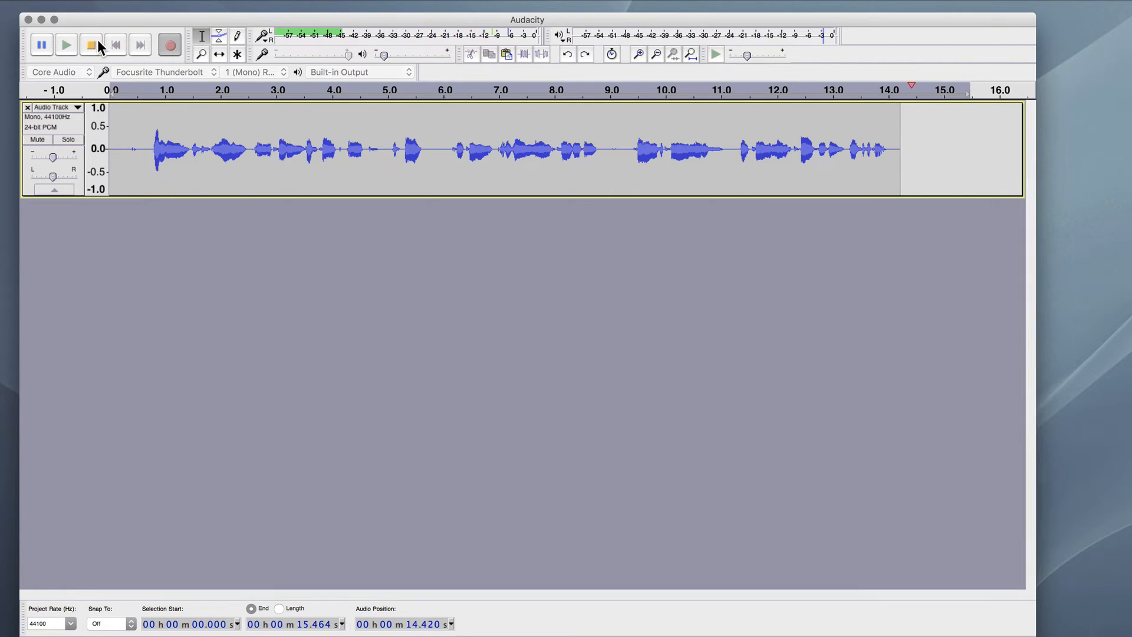
pyautogui.click(90, 45)
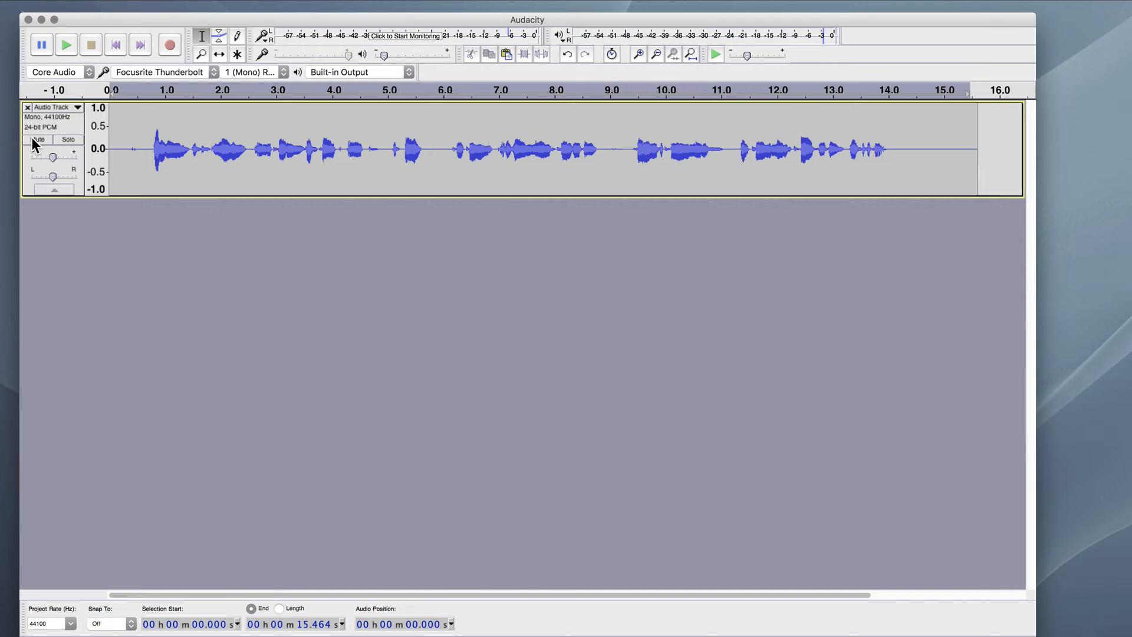
# Mute track one and record a louder, clipping 15-second second take on a new track.
pyautogui.click(38, 139)
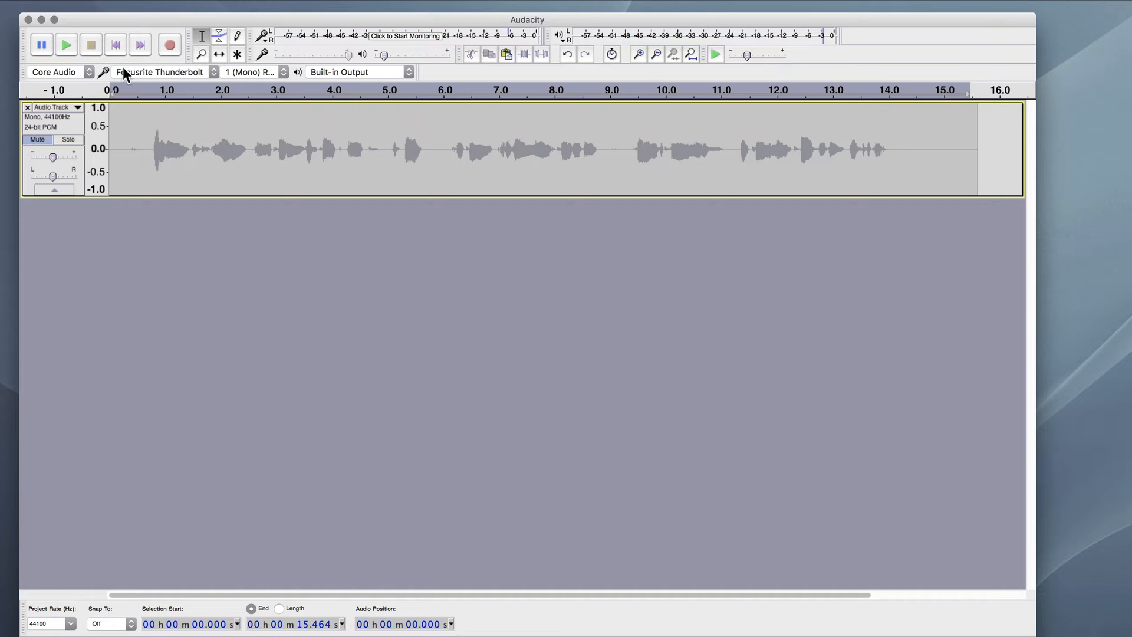
pyautogui.click(168, 45)
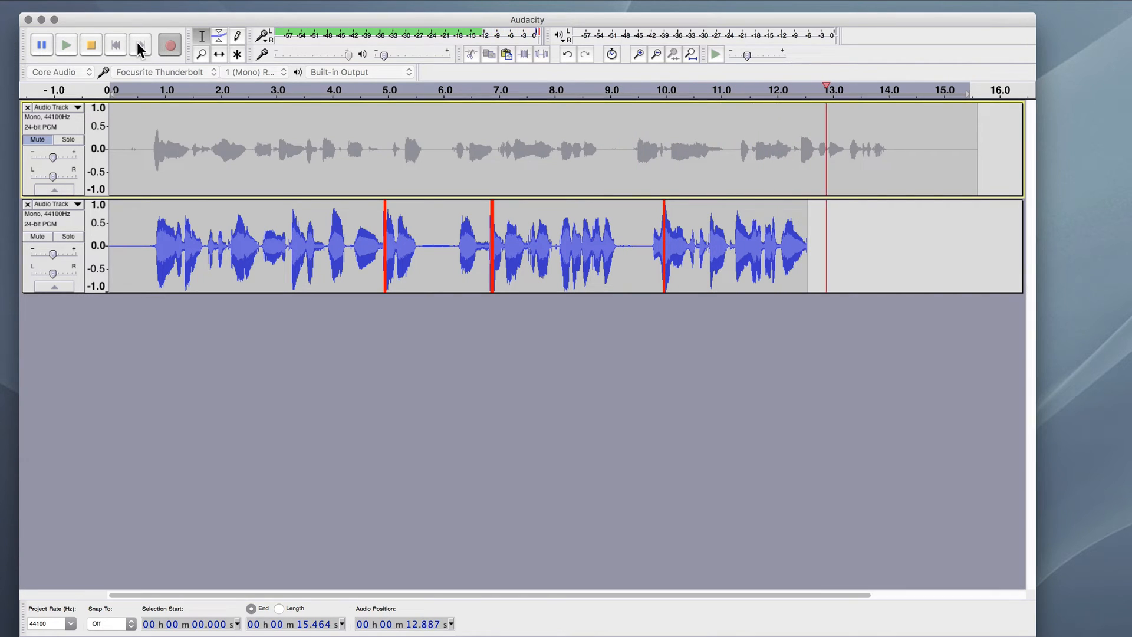
pyautogui.click(90, 44)
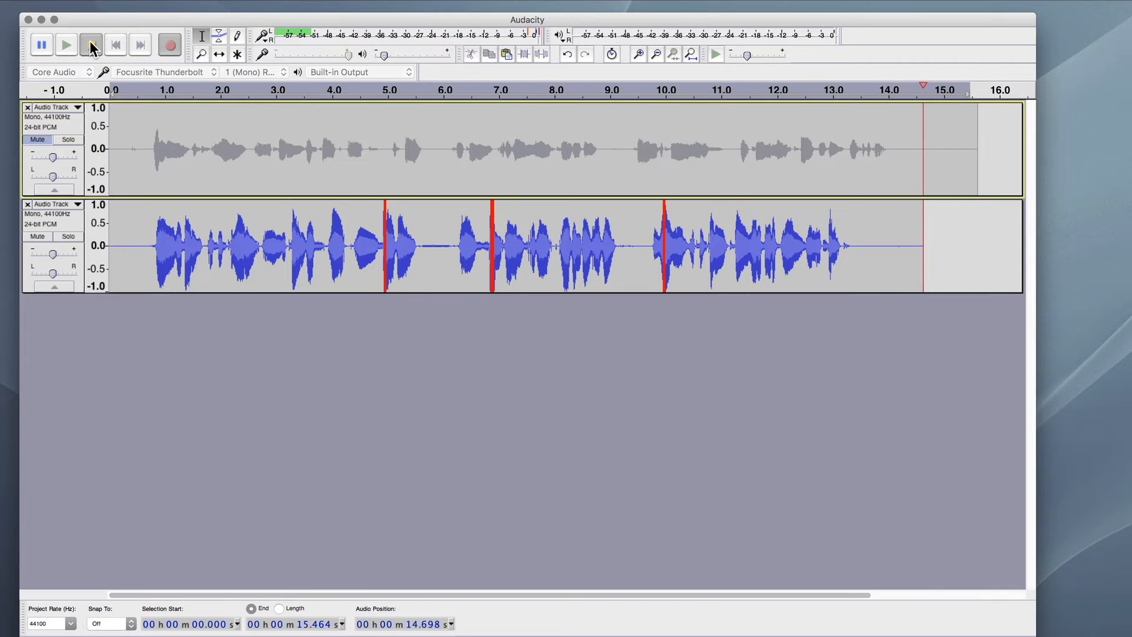
pyautogui.click(90, 45)
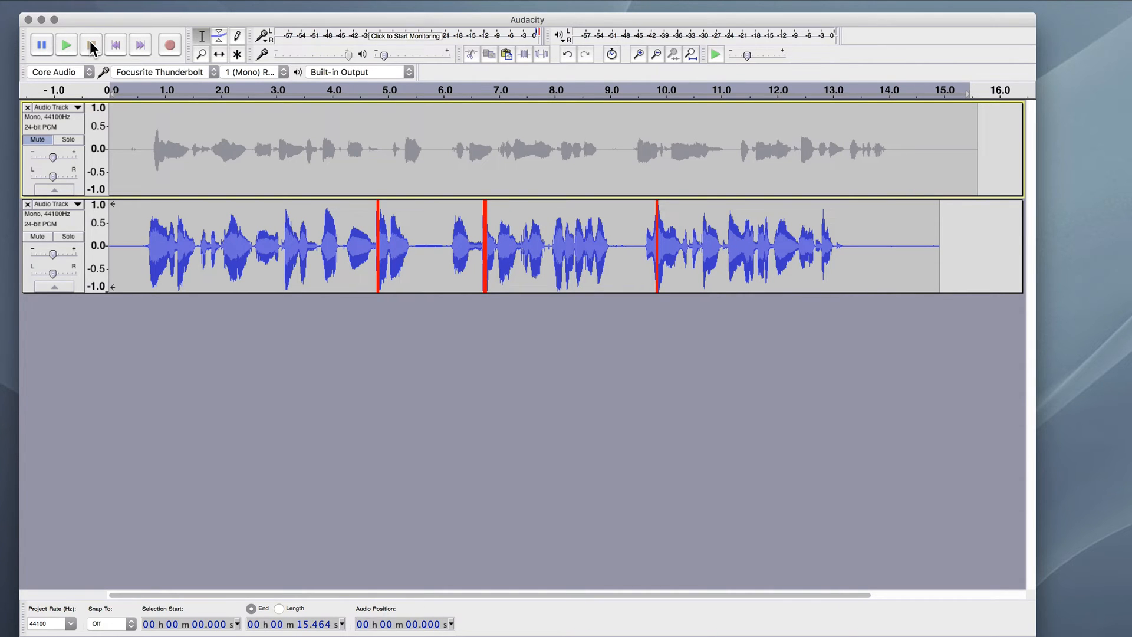
pyautogui.click(41, 45)
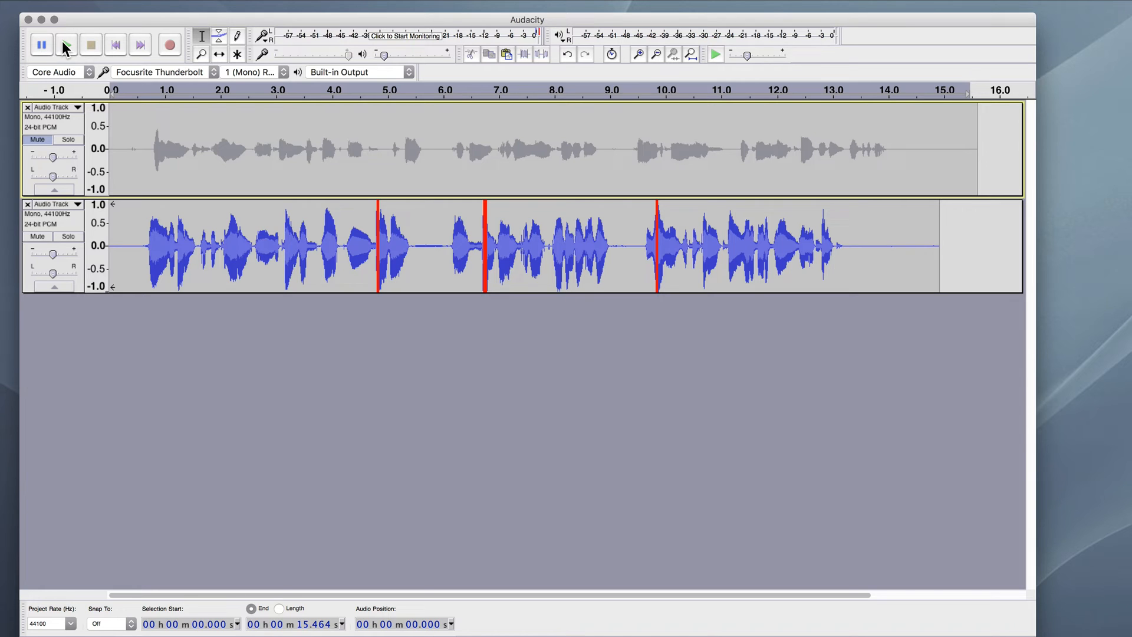
pyautogui.moveTo(66, 45)
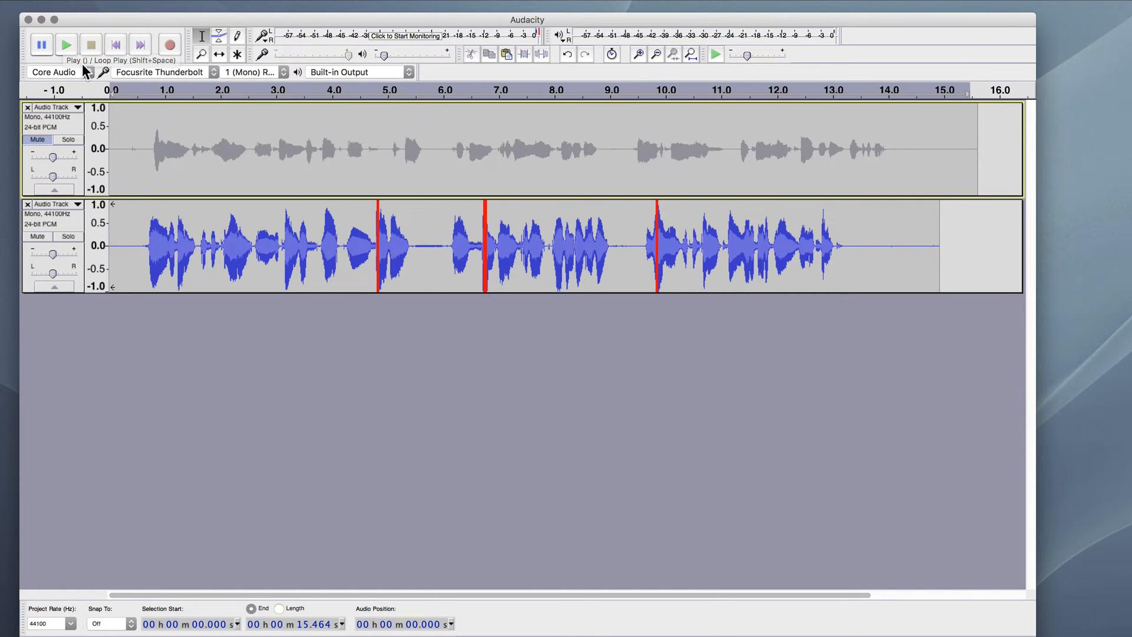
pyautogui.click(66, 45)
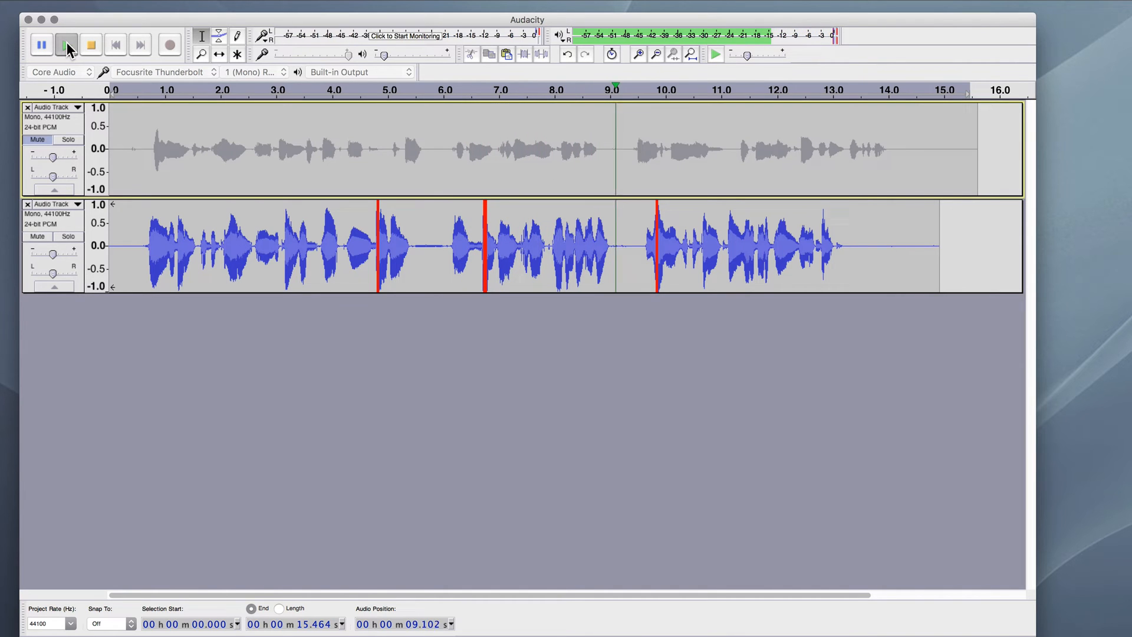
pyautogui.click(65, 45)
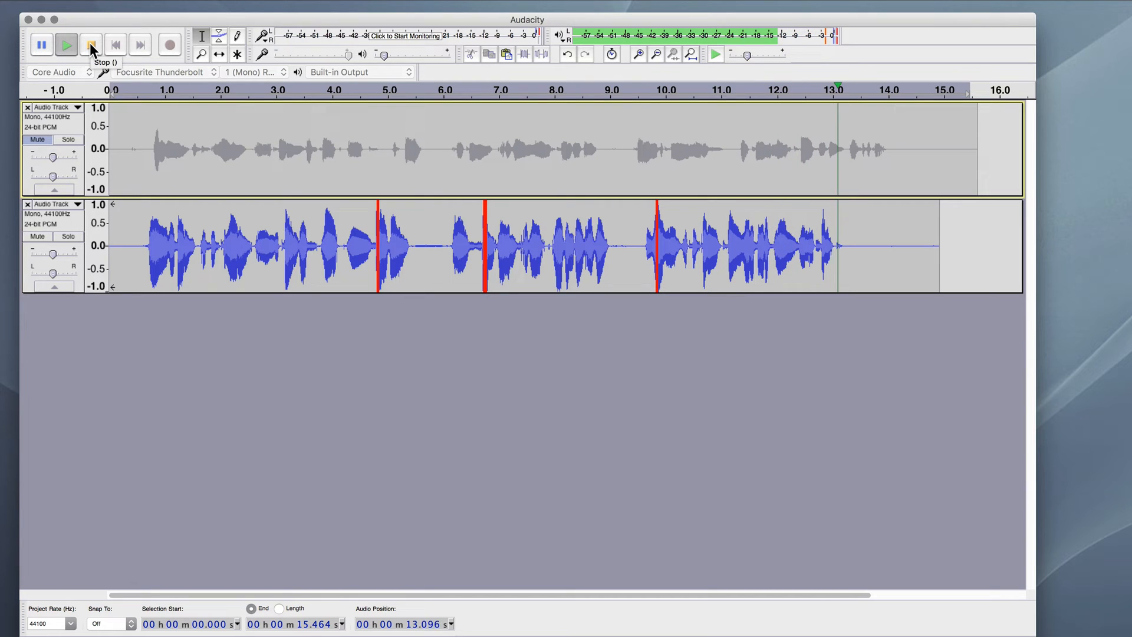
pyautogui.click(90, 45)
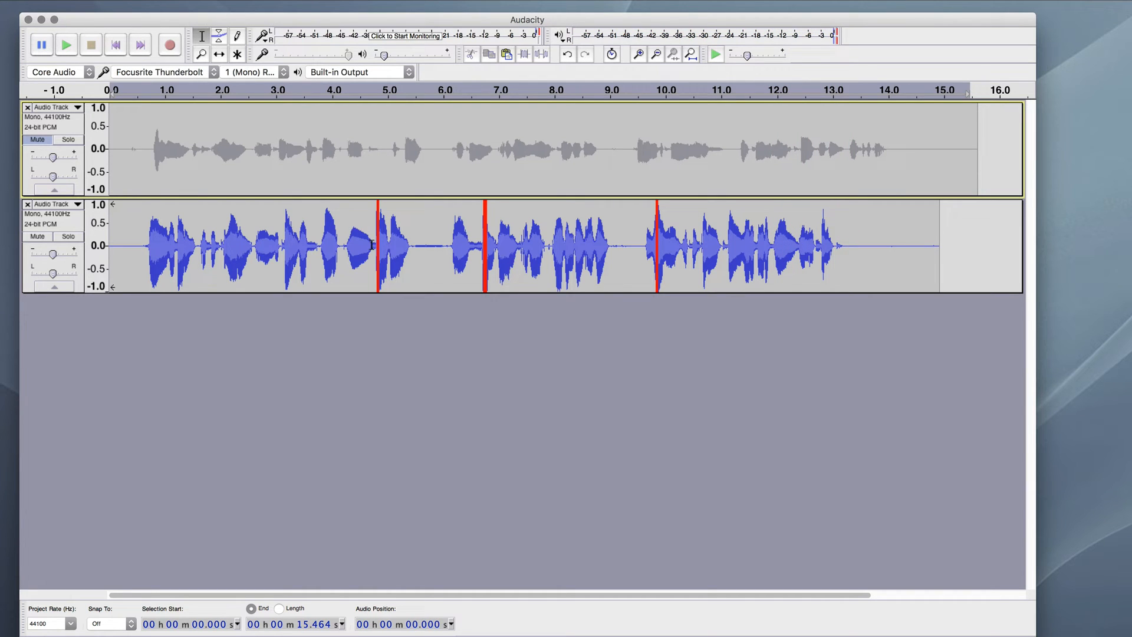
pyautogui.click(152, 8)
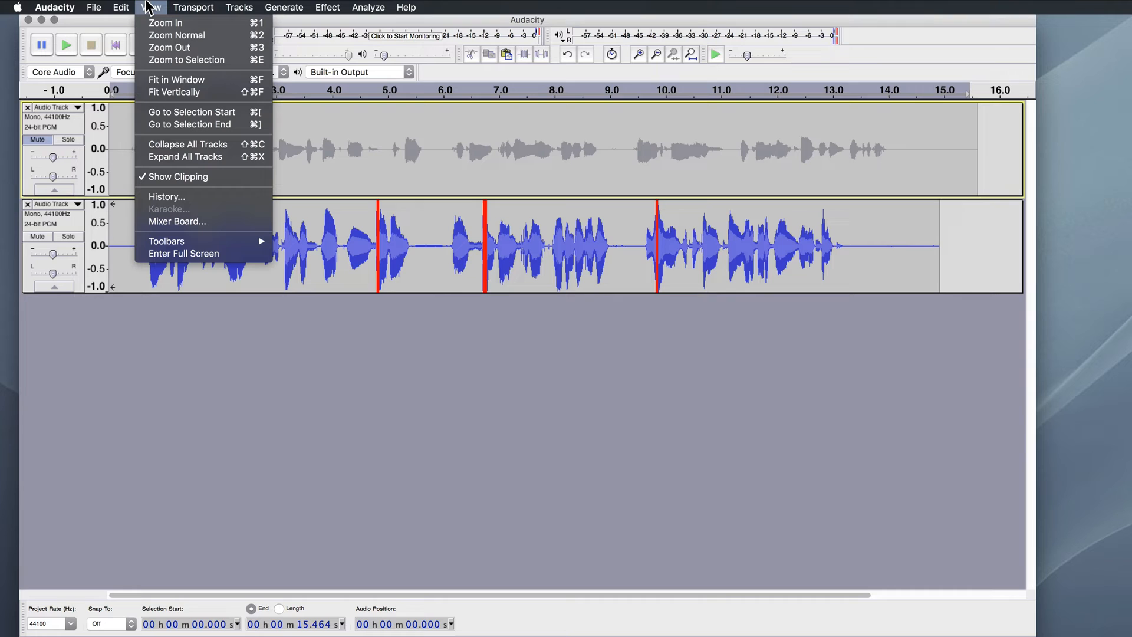
pyautogui.moveTo(186, 180)
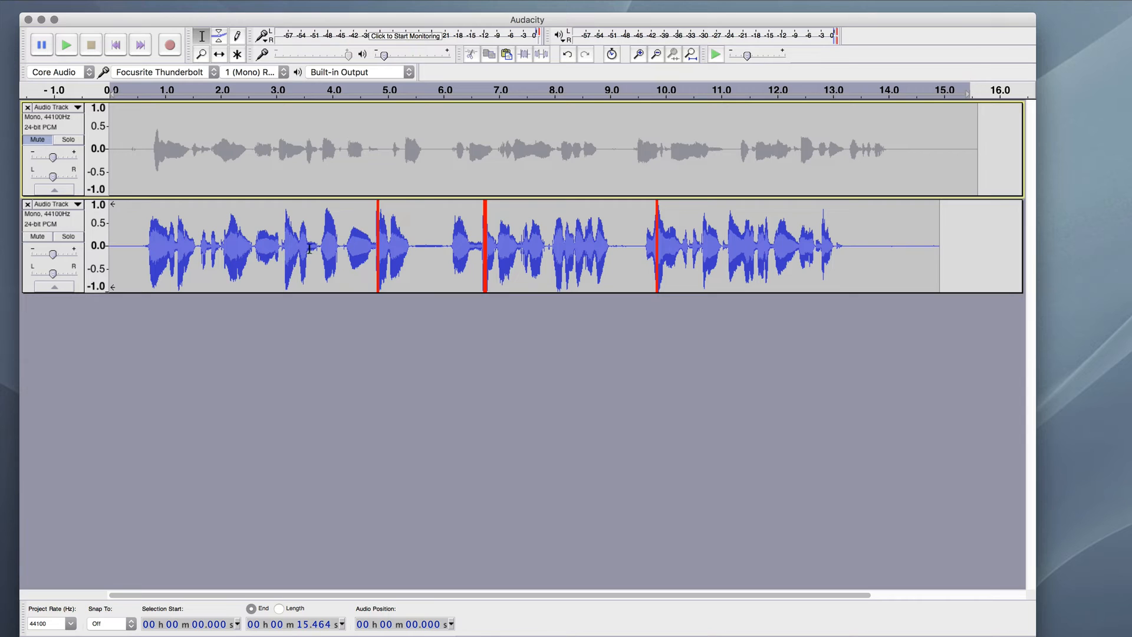
pyautogui.moveTo(563, 228)
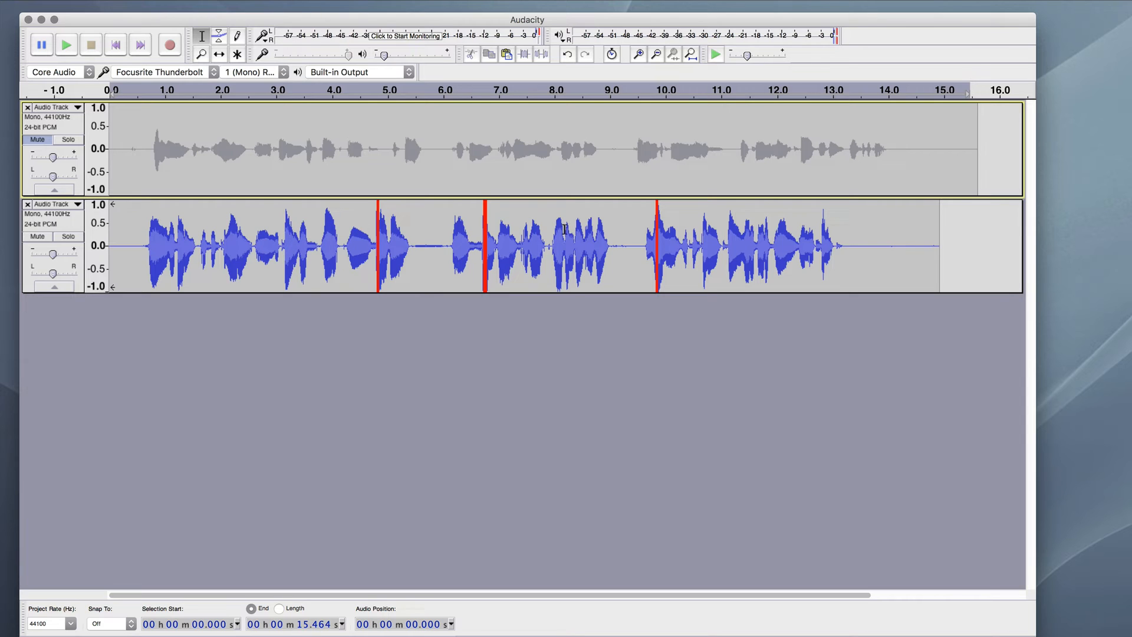
pyautogui.moveTo(229, 242)
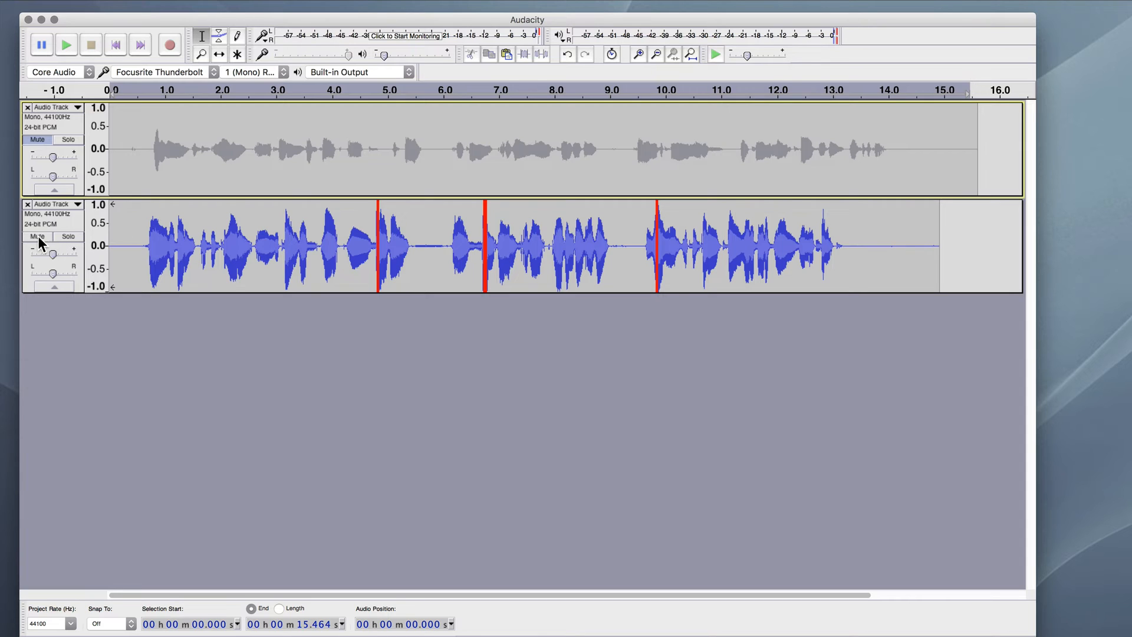
# Mute track two and finish recording a much quieter third voice take below it.
pyautogui.click(36, 236)
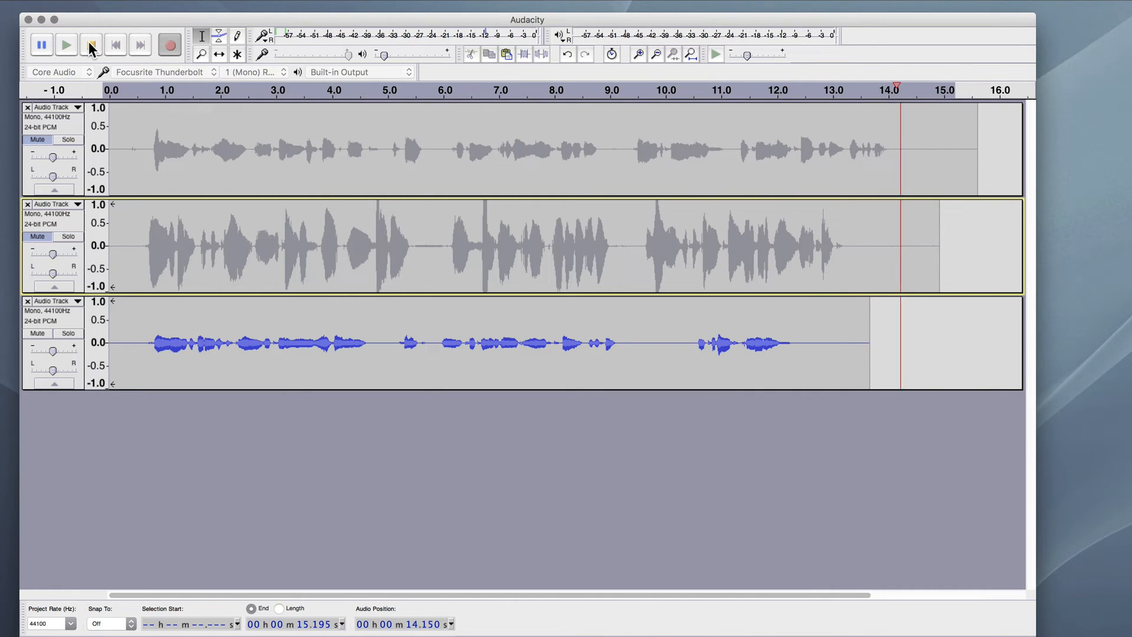
pyautogui.click(89, 44)
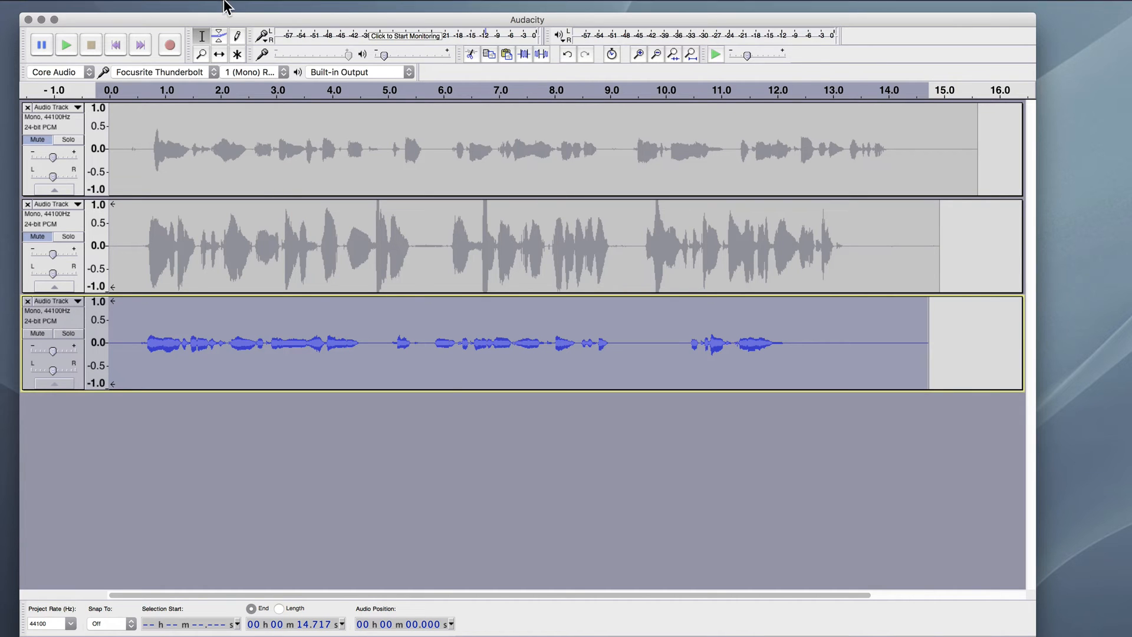
# Apply Compressor to the quiet third take with a -17 dB threshold and 3:1 ratio.
pyautogui.click(326, 7)
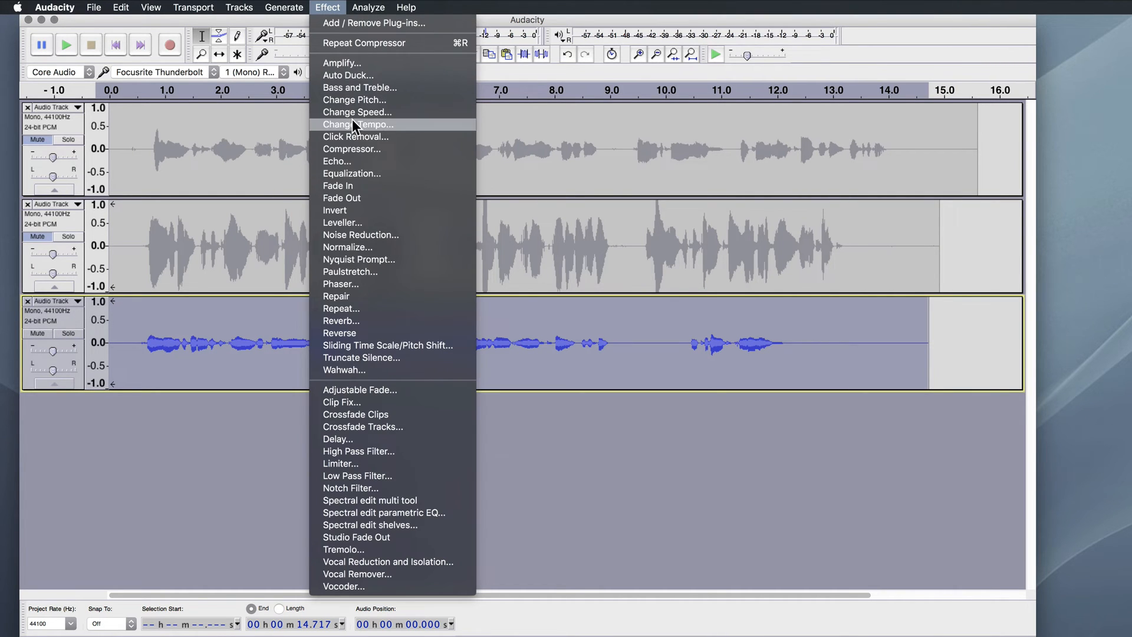
pyautogui.click(352, 149)
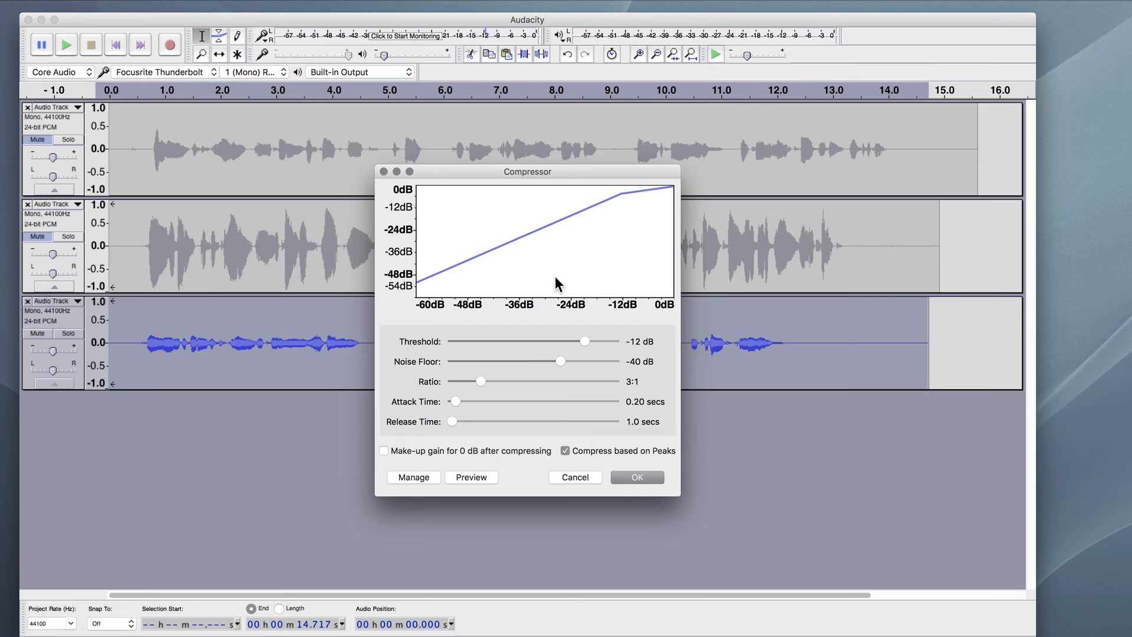
pyautogui.moveTo(585, 341); pyautogui.dragTo(578, 341)
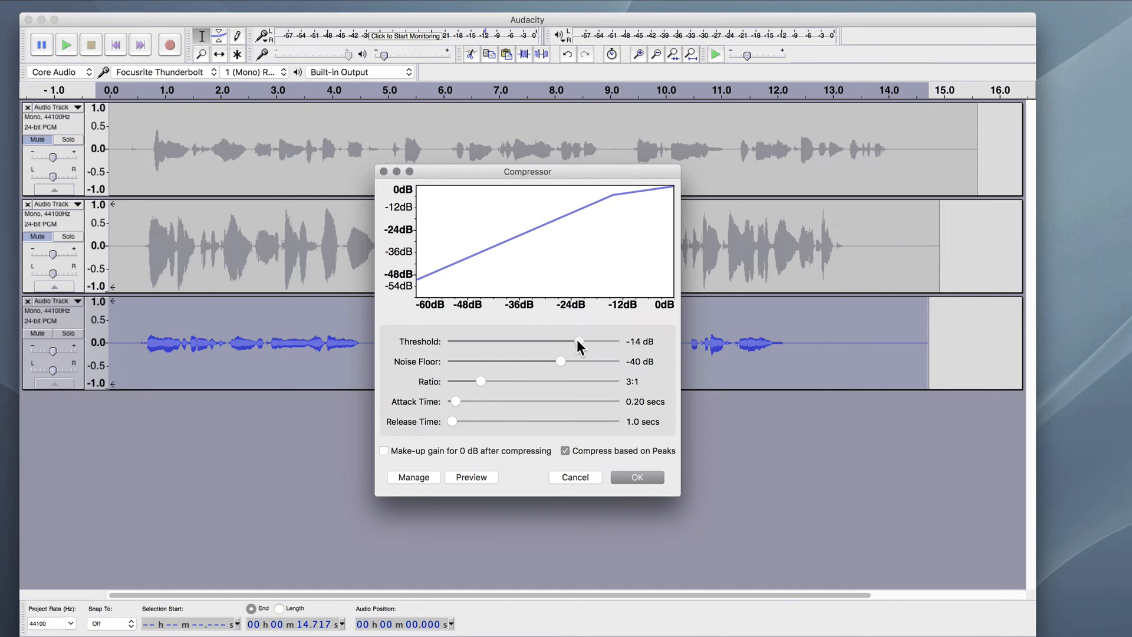
pyautogui.moveTo(577, 341); pyautogui.dragTo(574, 341)
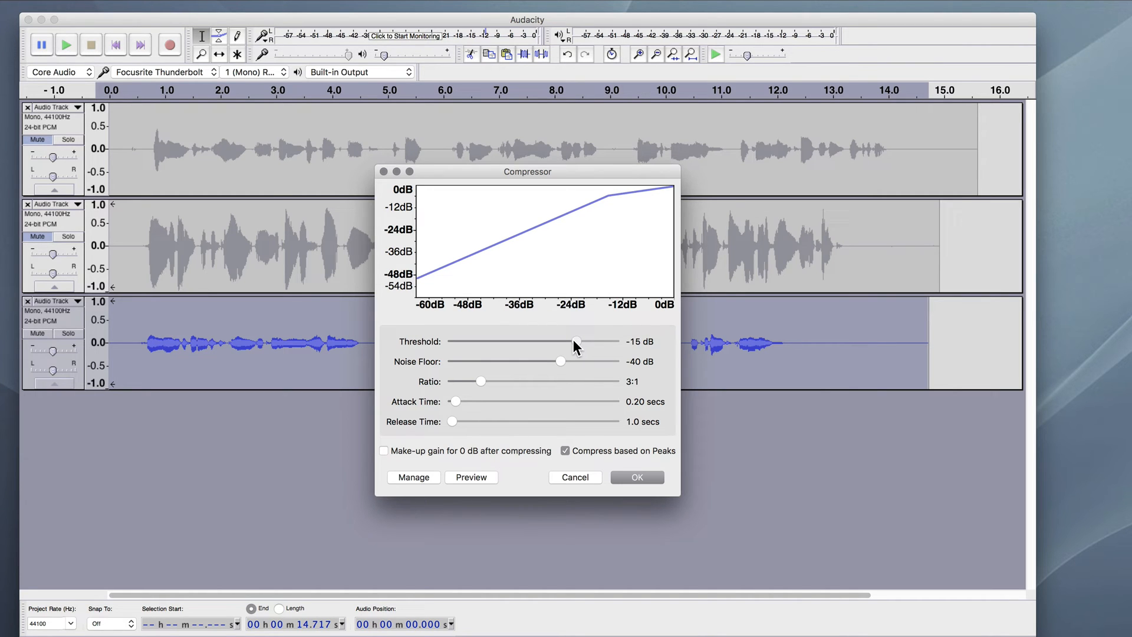
pyautogui.moveTo(578, 341); pyautogui.dragTo(572, 341)
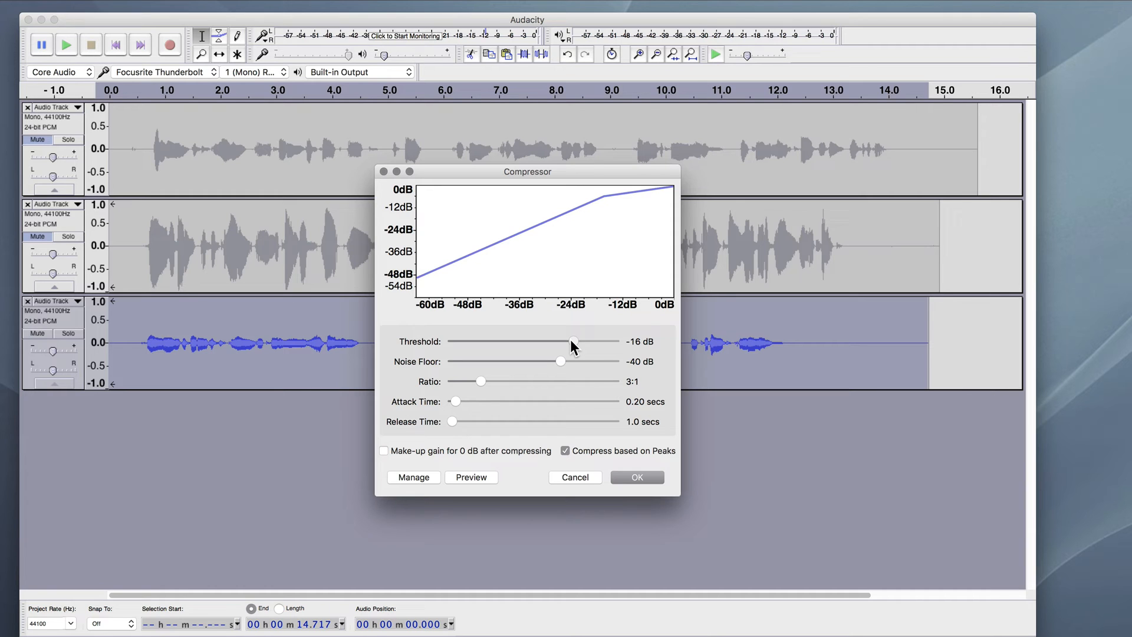
pyautogui.moveTo(572, 340); pyautogui.dragTo(571, 340)
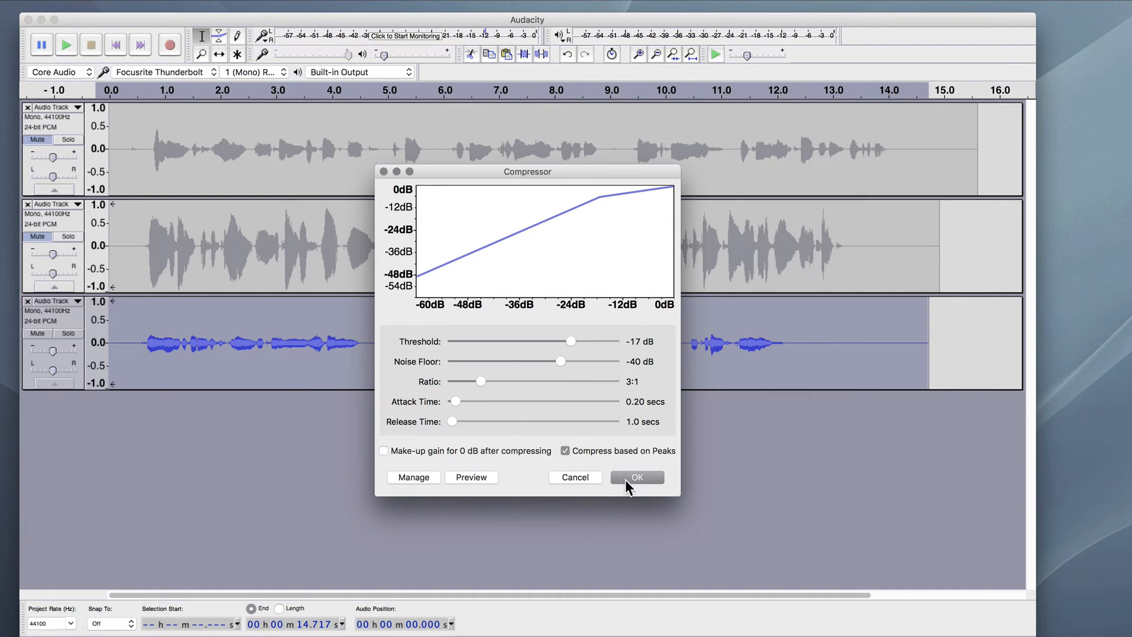
pyautogui.click(636, 476)
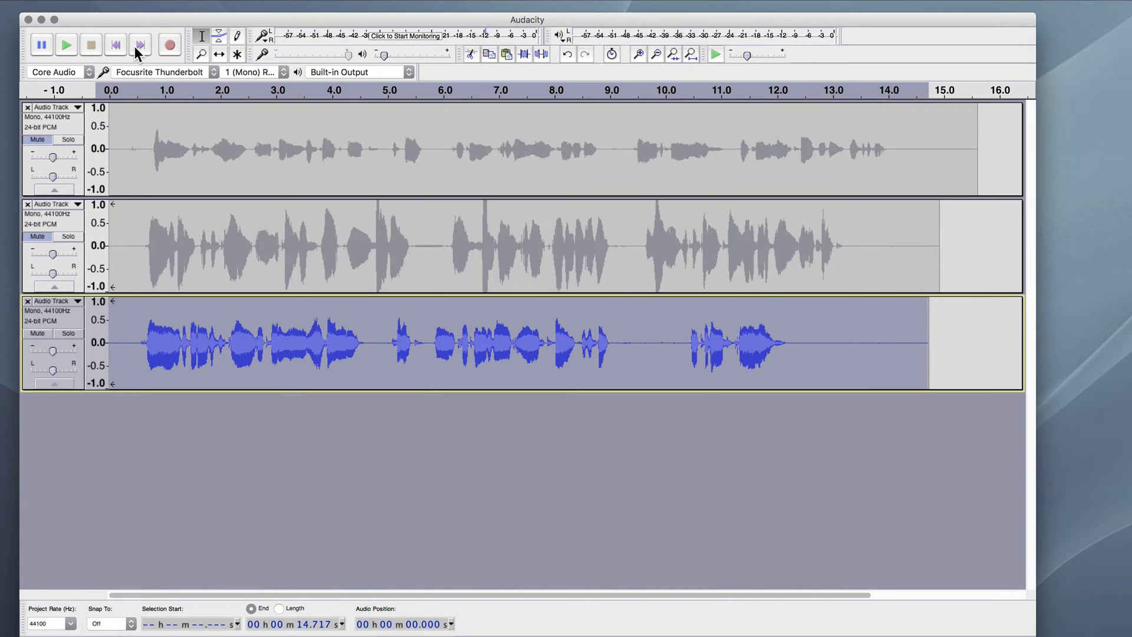
pyautogui.moveTo(807, 45)
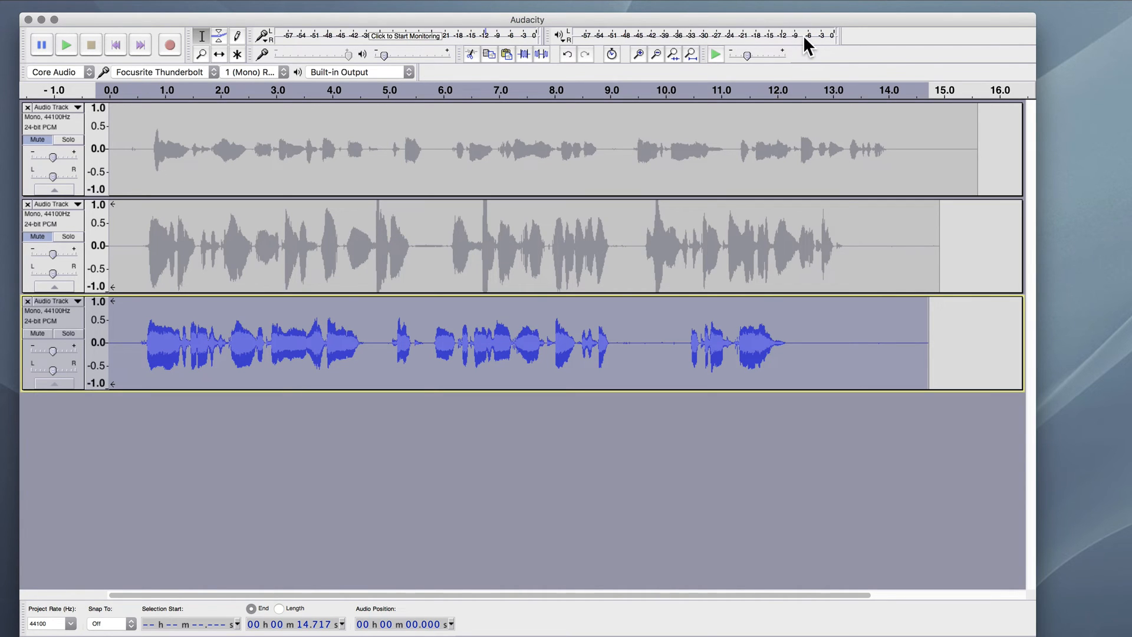
pyautogui.moveTo(165, 107)
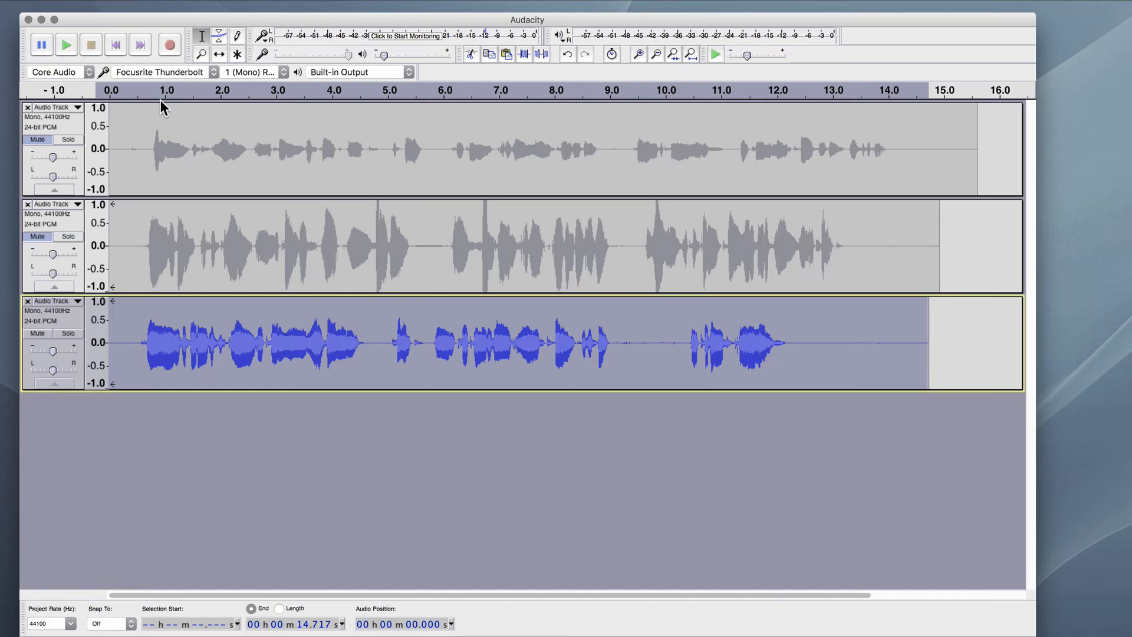
pyautogui.click(65, 45)
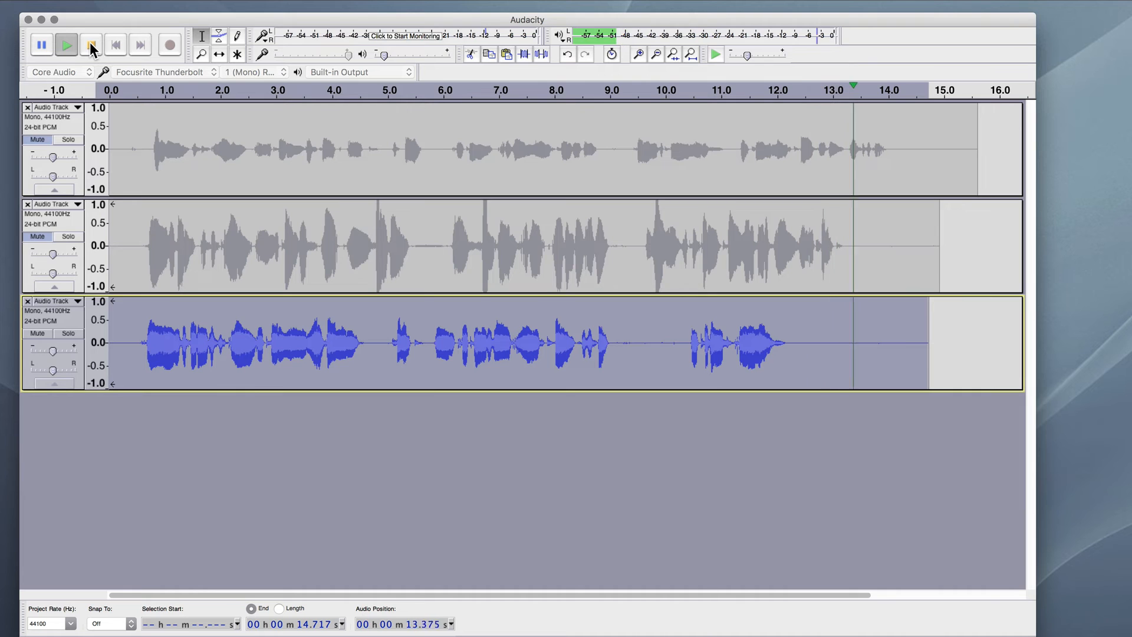
pyautogui.click(90, 44)
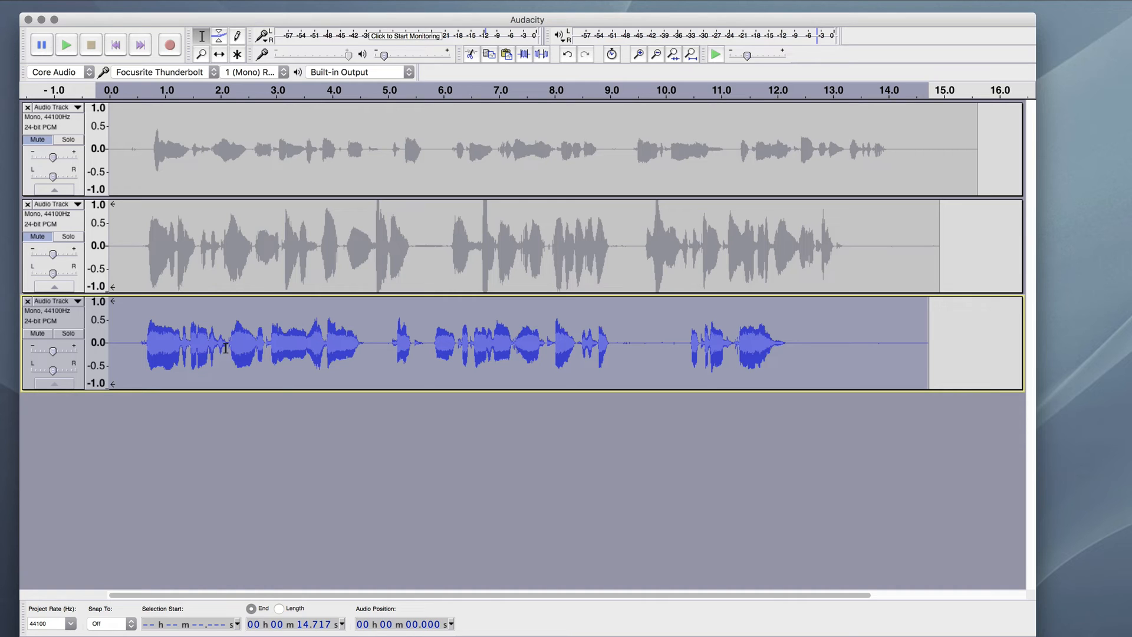
pyautogui.moveTo(631, 352)
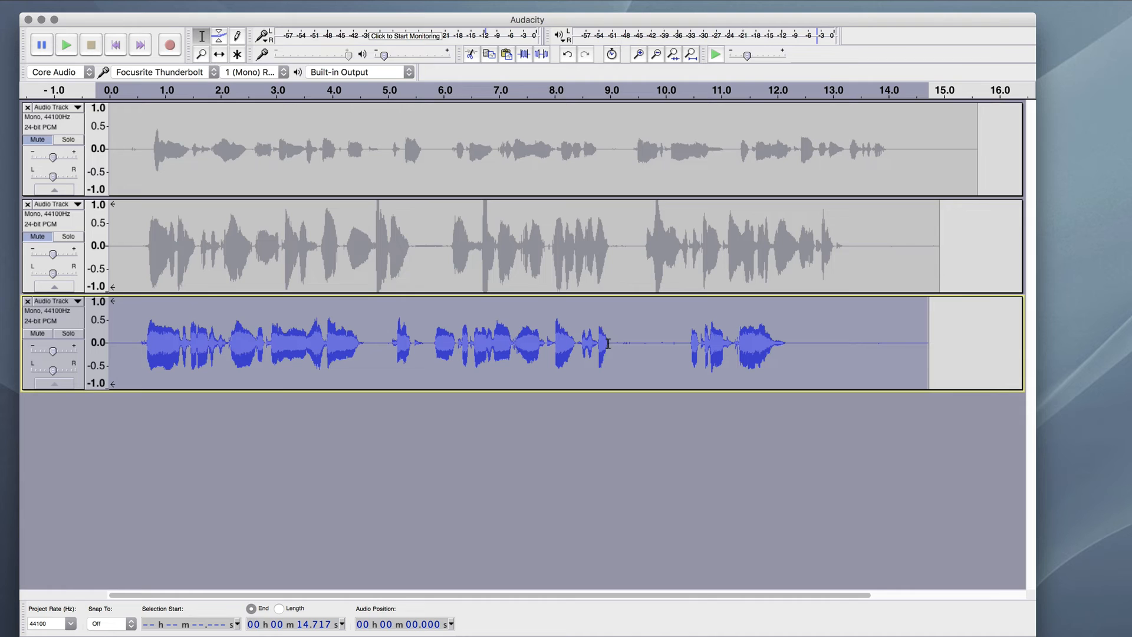
pyautogui.moveTo(850, 340)
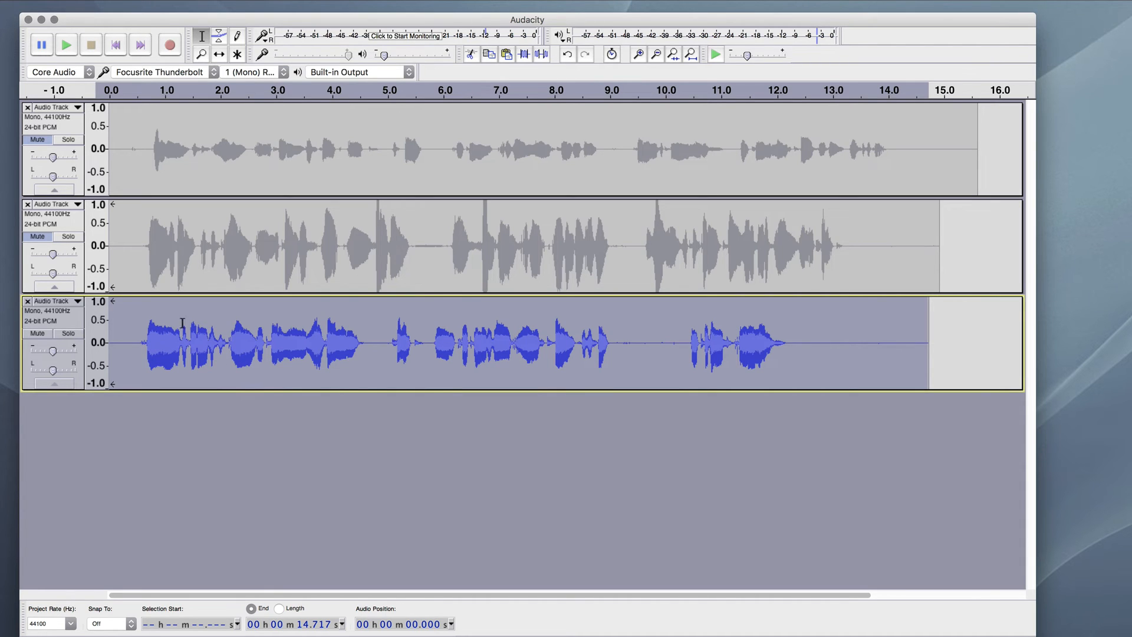
pyautogui.moveTo(176, 340)
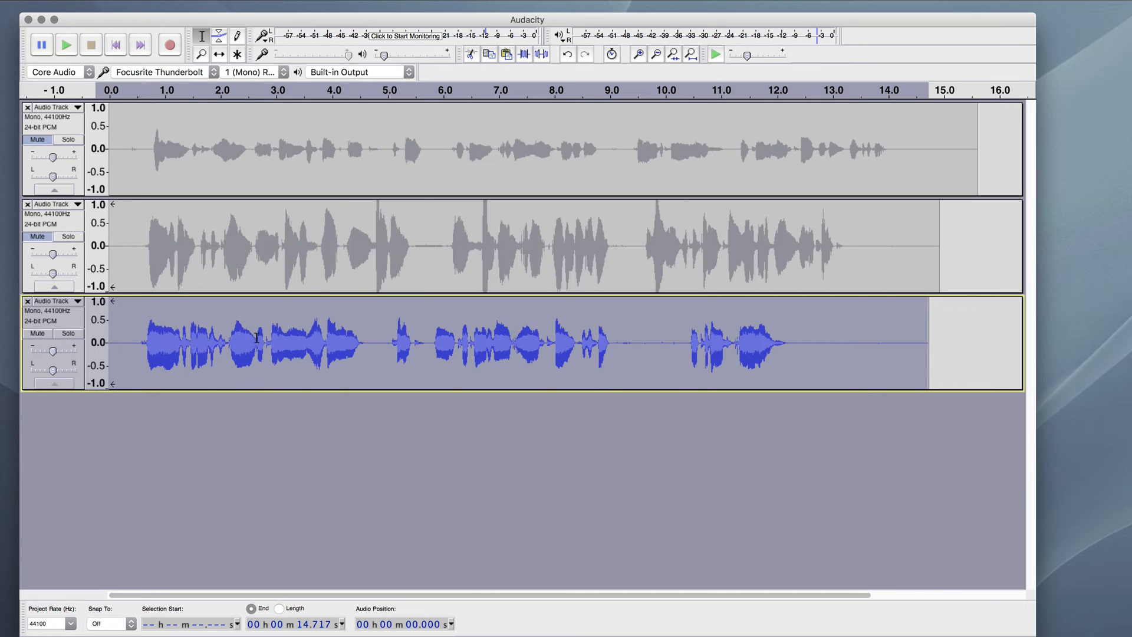
pyautogui.moveTo(623, 351)
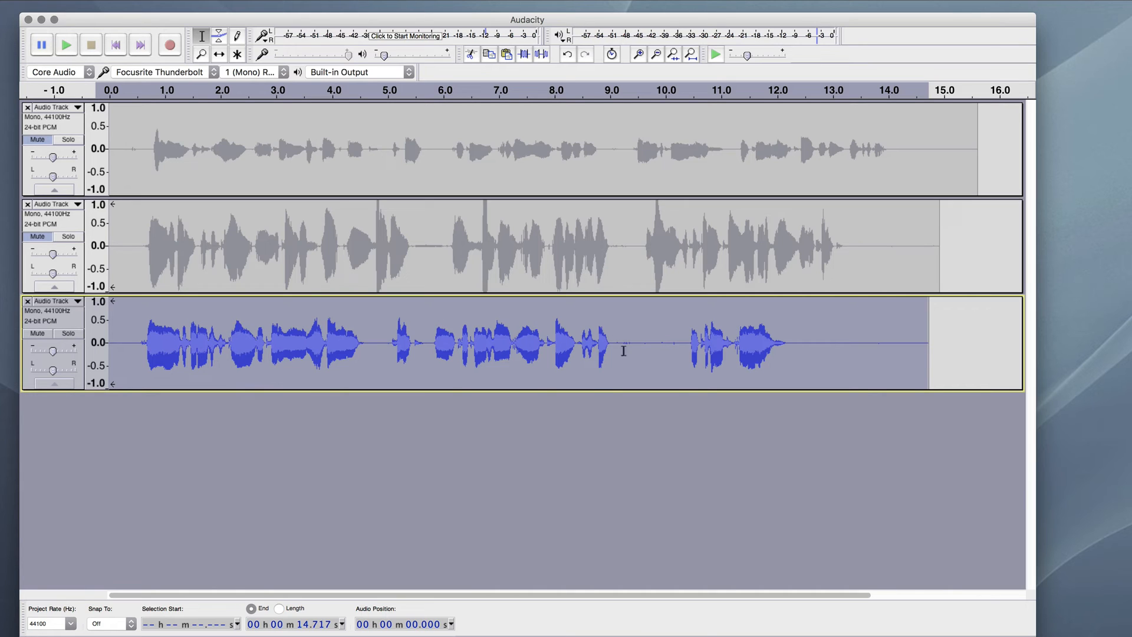
pyautogui.moveTo(266, 343)
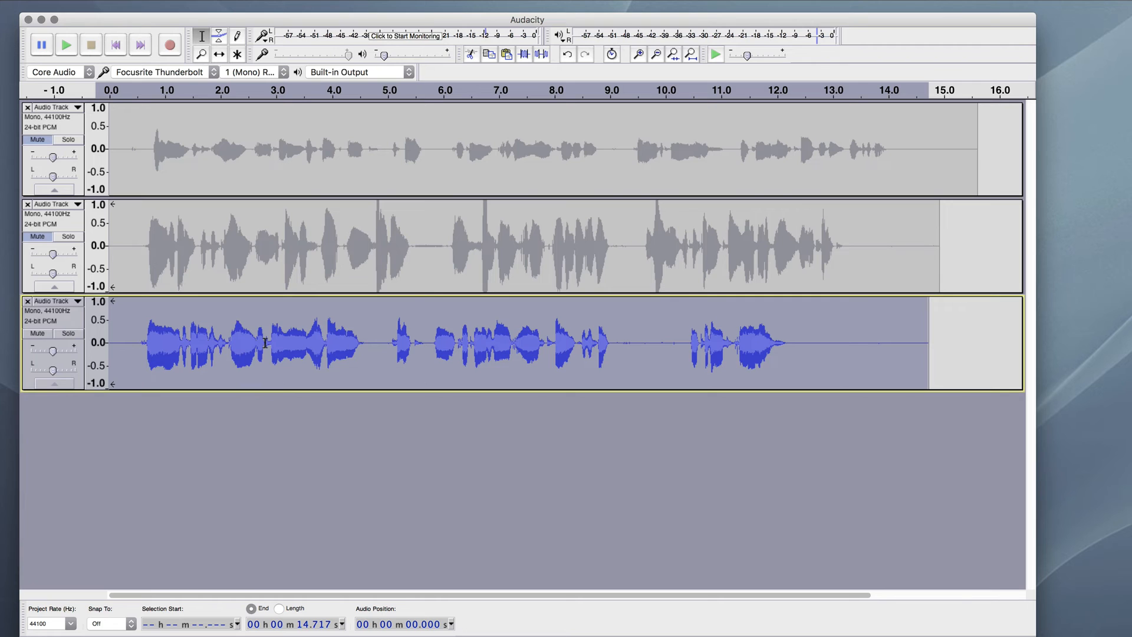
pyautogui.moveTo(33, 333)
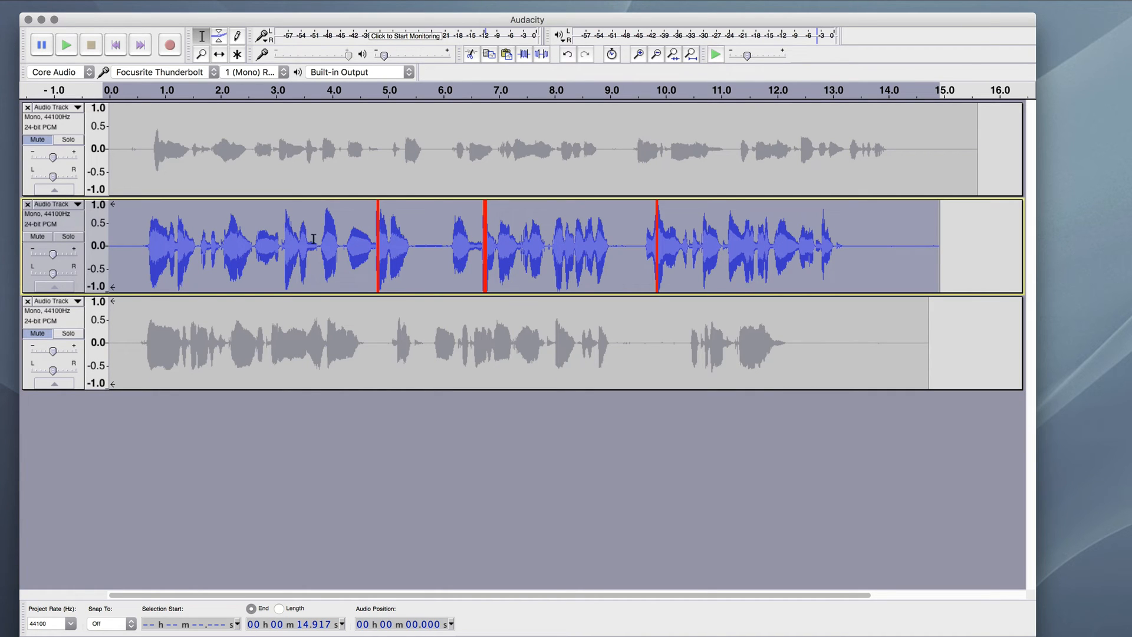
pyautogui.moveTo(474, 238)
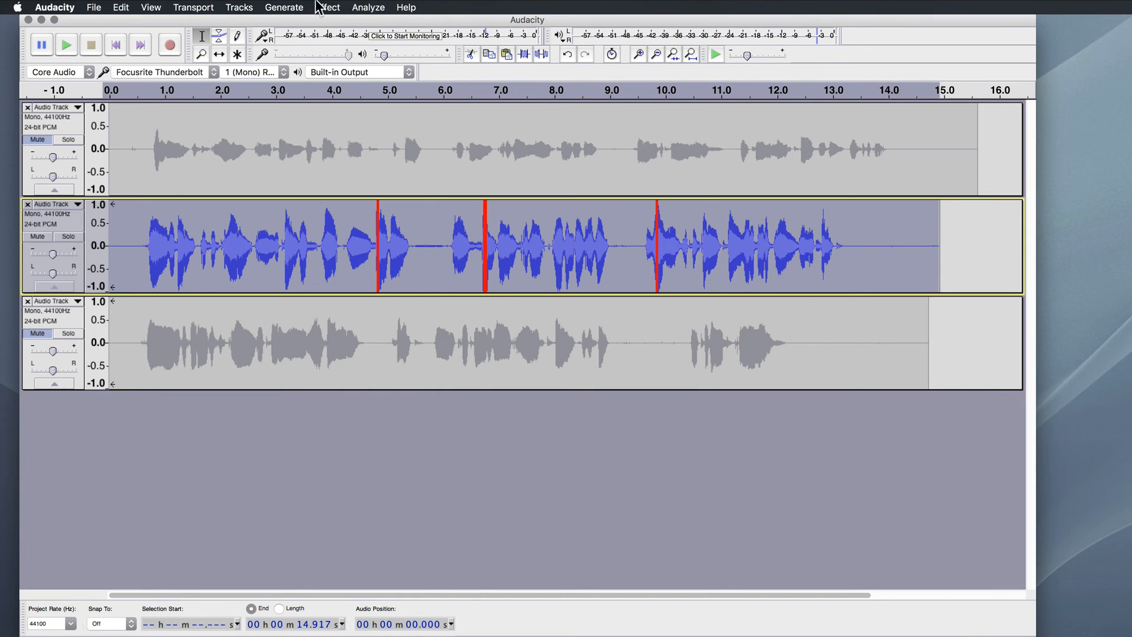
# Apply Compressor to the loud second take with threshold raised to -10 dB, ratio 3:1.
pyautogui.click(327, 7)
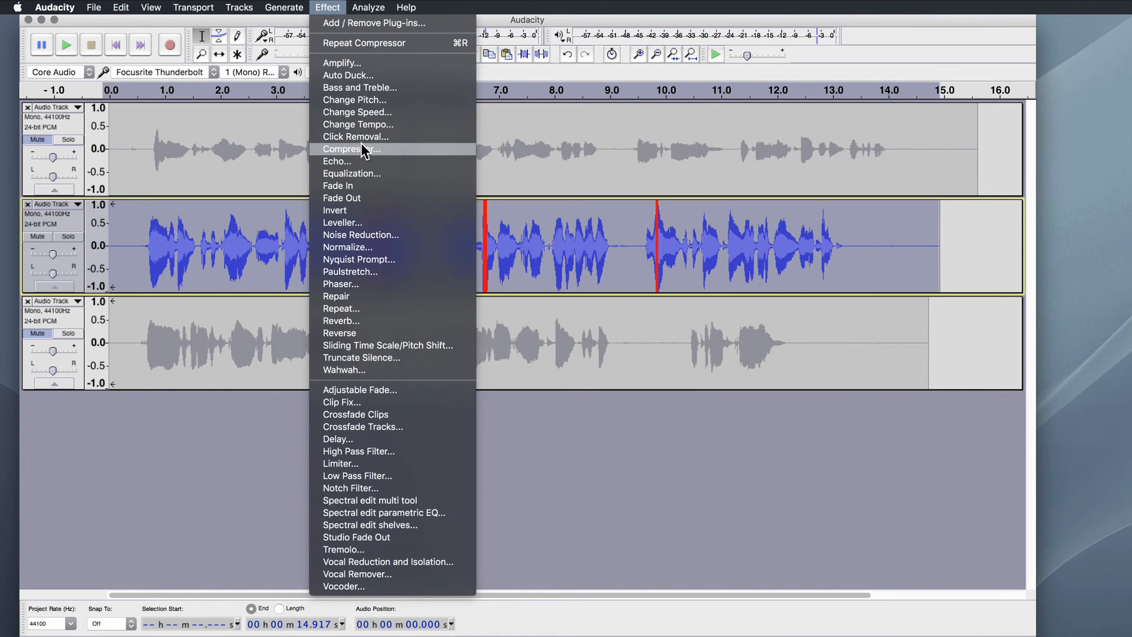
pyautogui.click(351, 149)
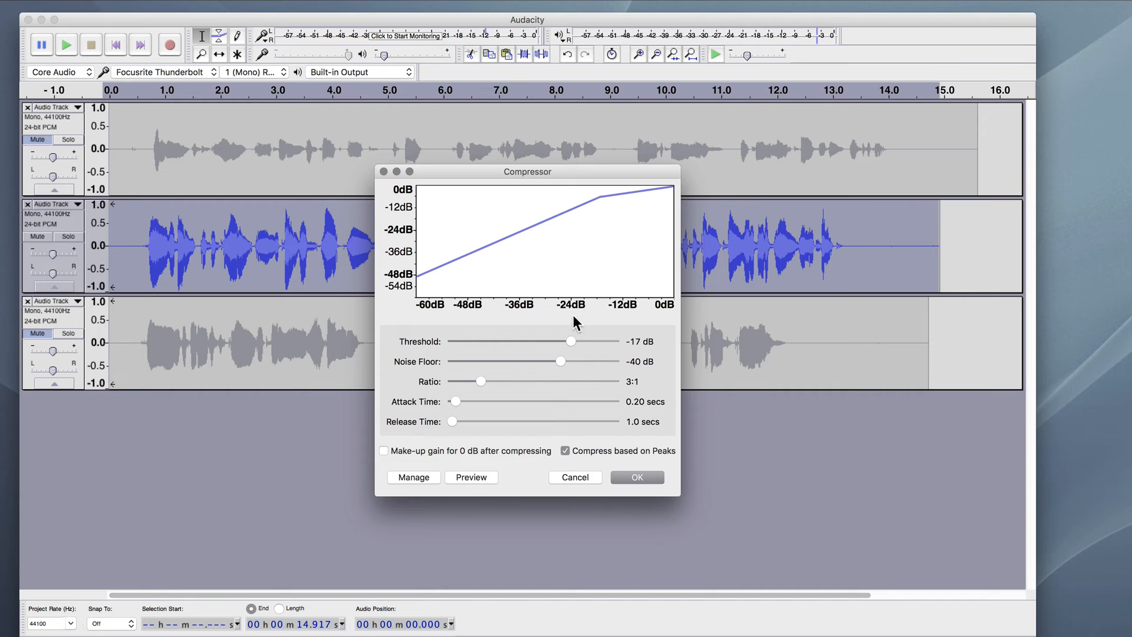
pyautogui.moveTo(571, 341); pyautogui.dragTo(589, 341)
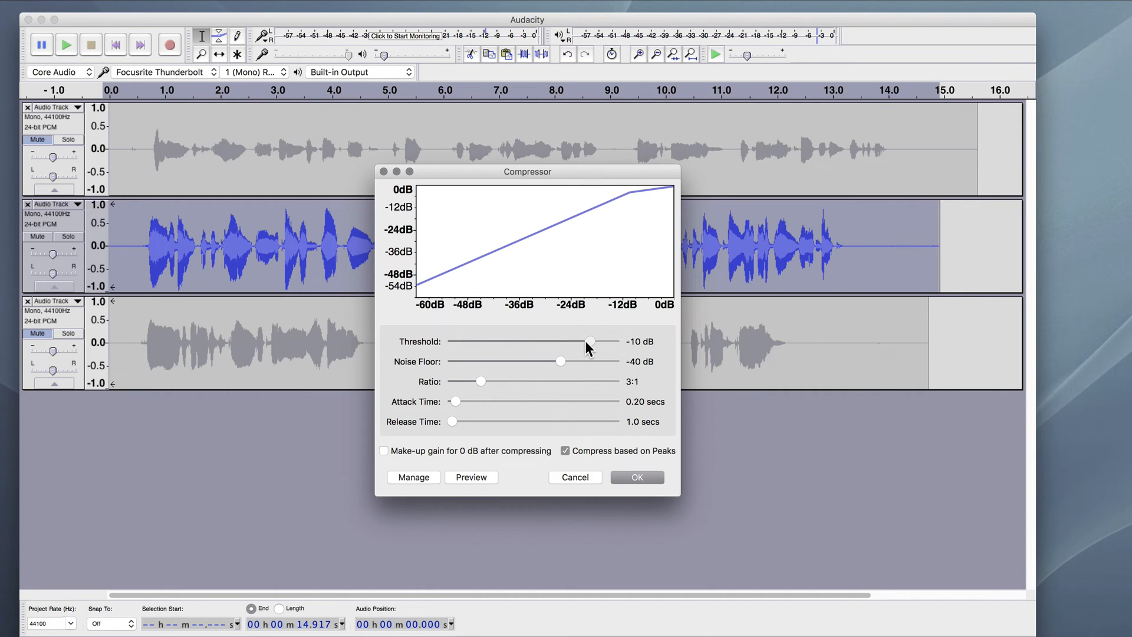
pyautogui.click(636, 476)
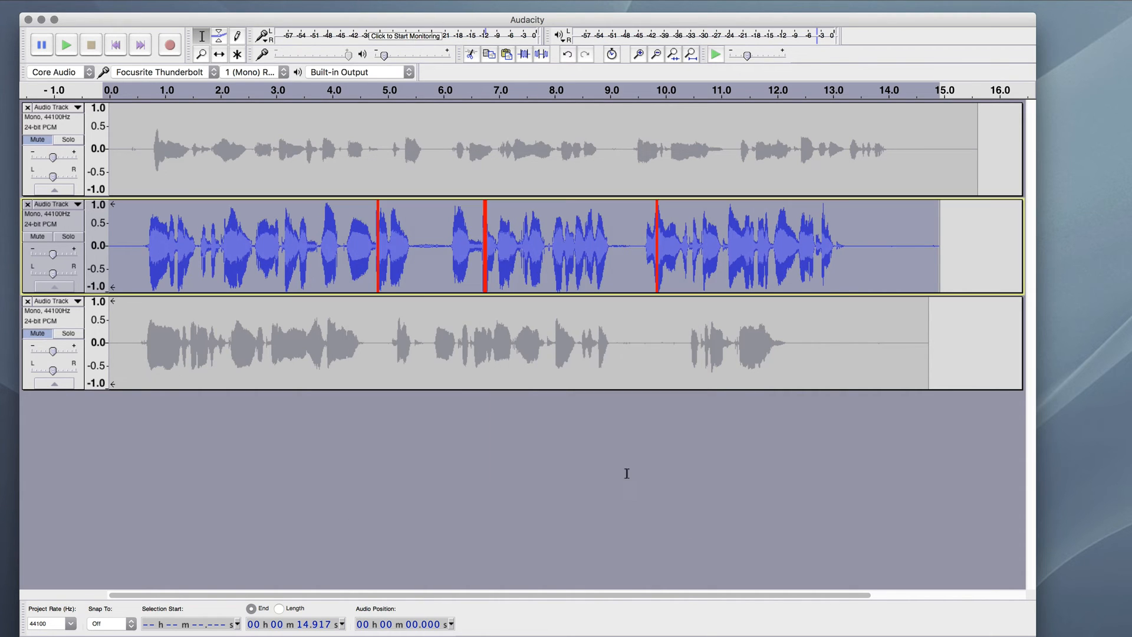
pyautogui.moveTo(281, 273)
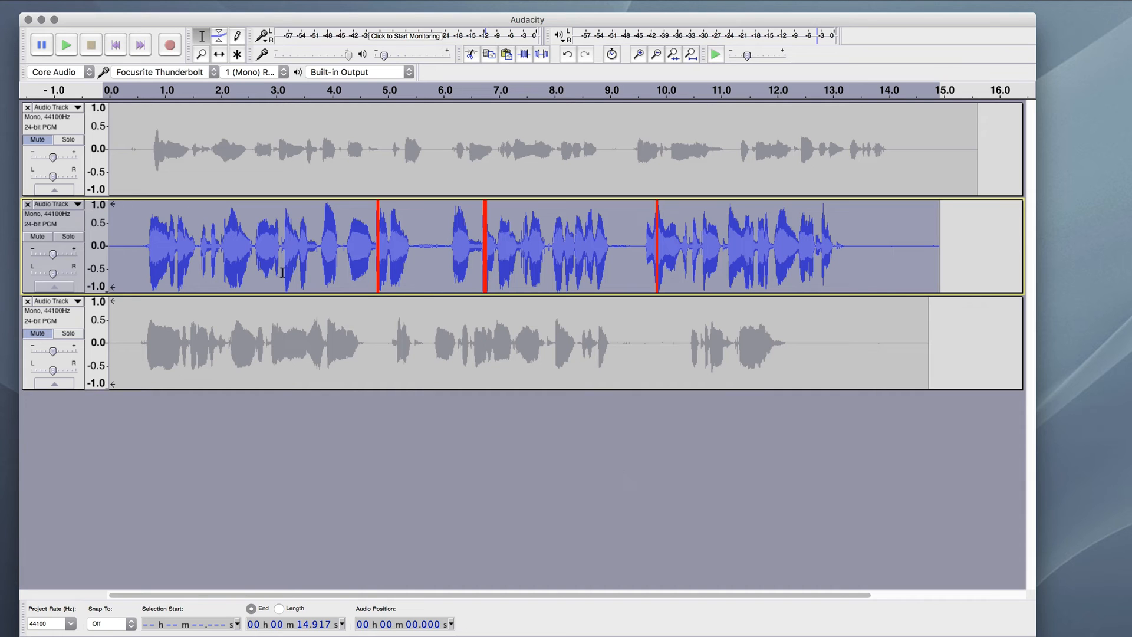
pyautogui.moveTo(216, 254)
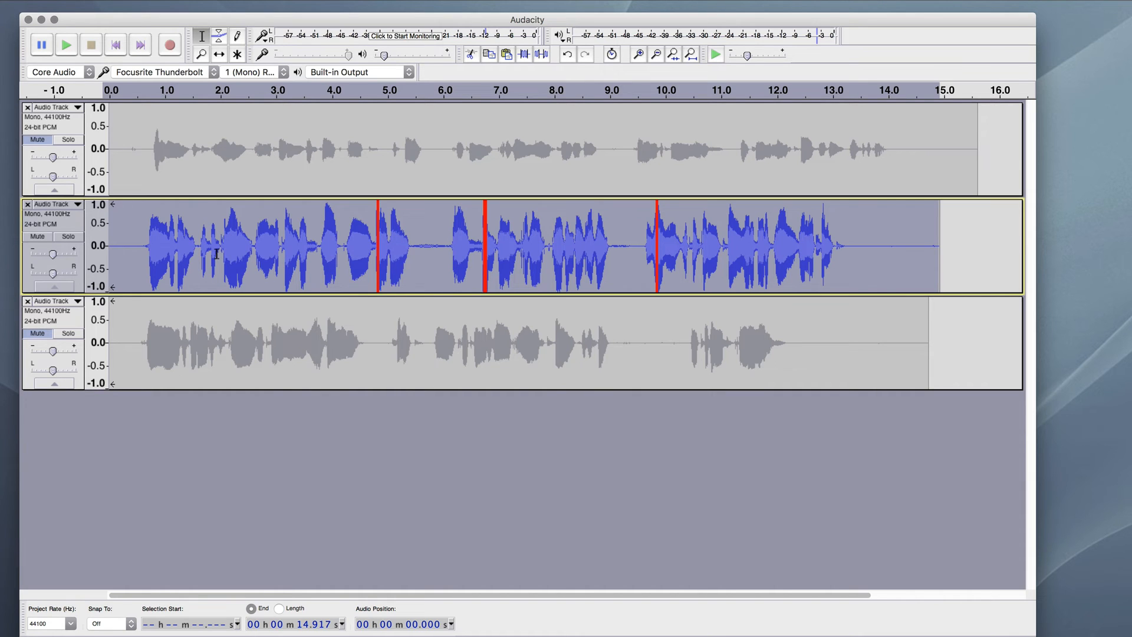
pyautogui.moveTo(348, 234)
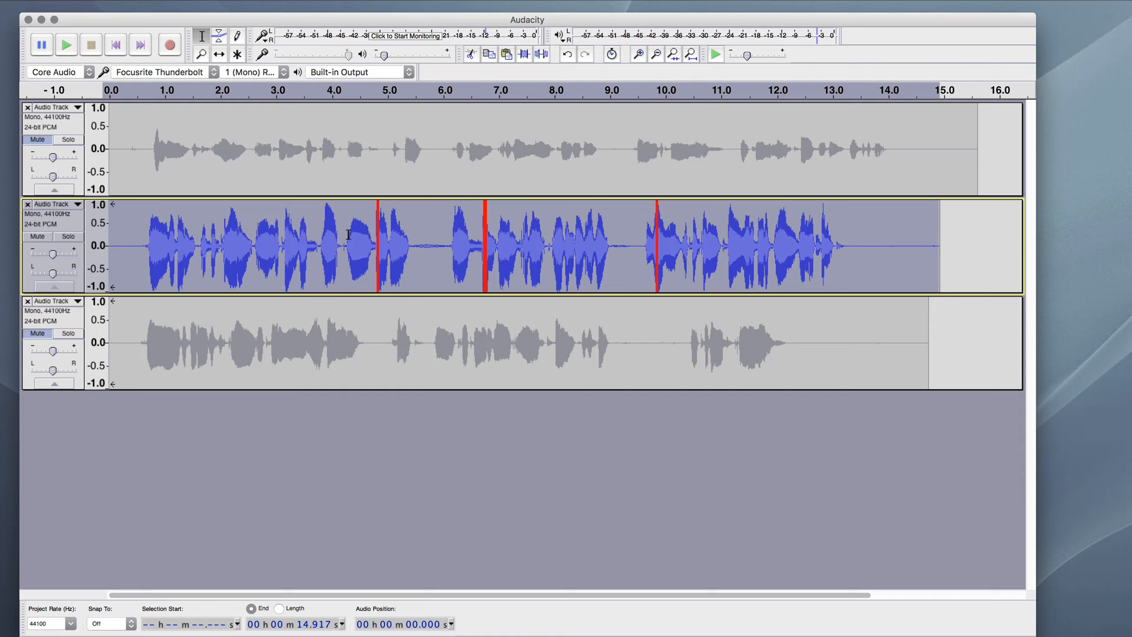
pyautogui.moveTo(217, 38)
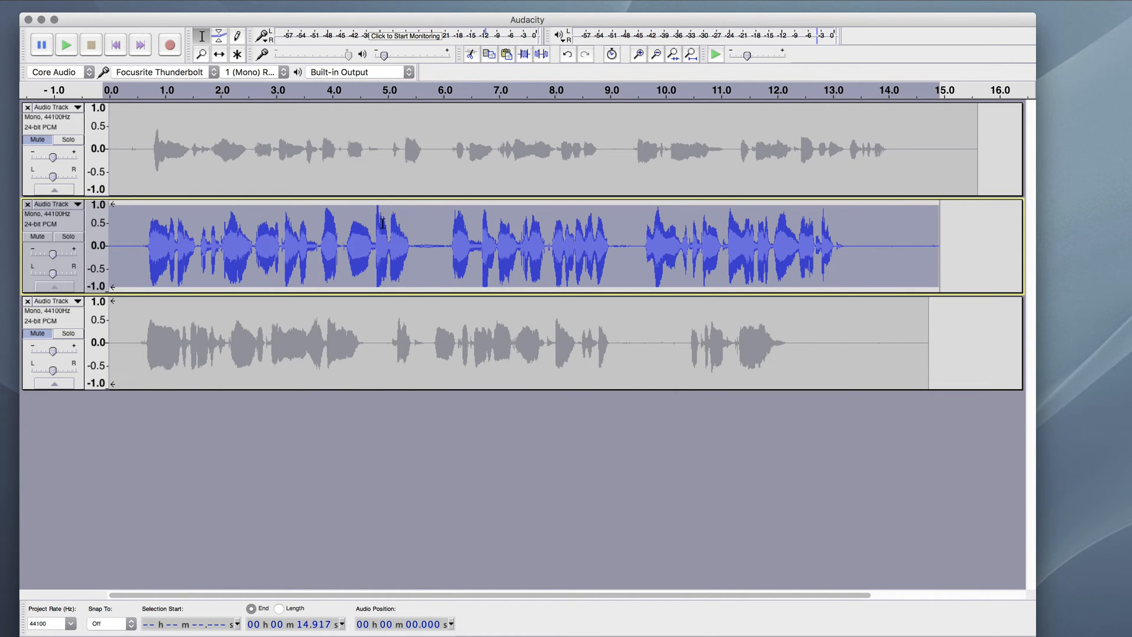
pyautogui.moveTo(488, 282)
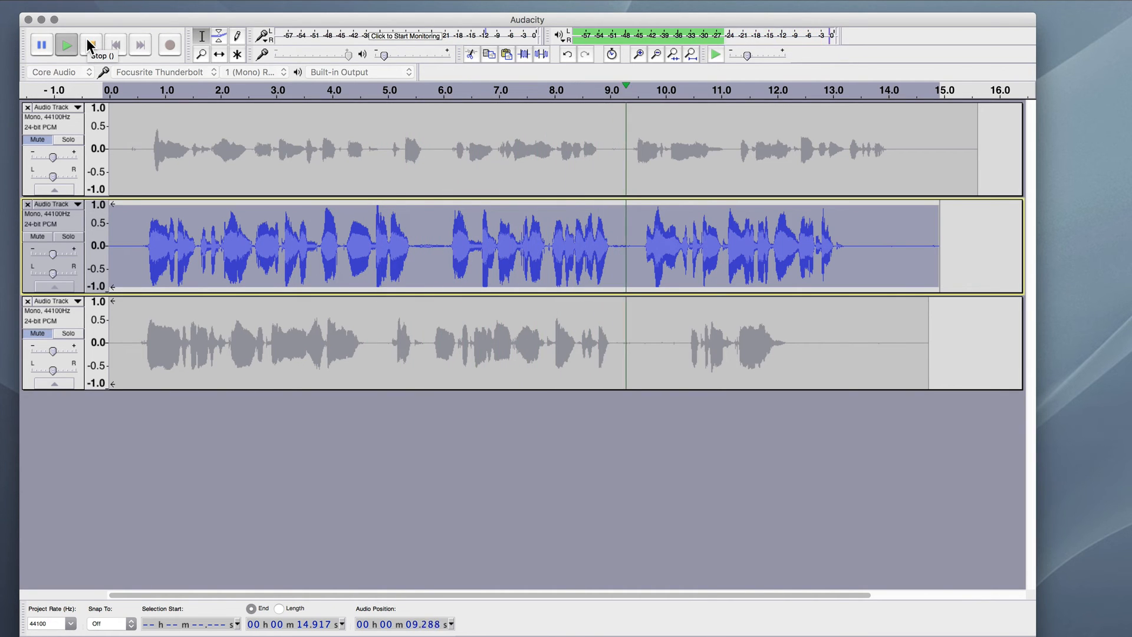
# Stop playback of the compressed second take at about 9 seconds.
pyautogui.click(90, 45)
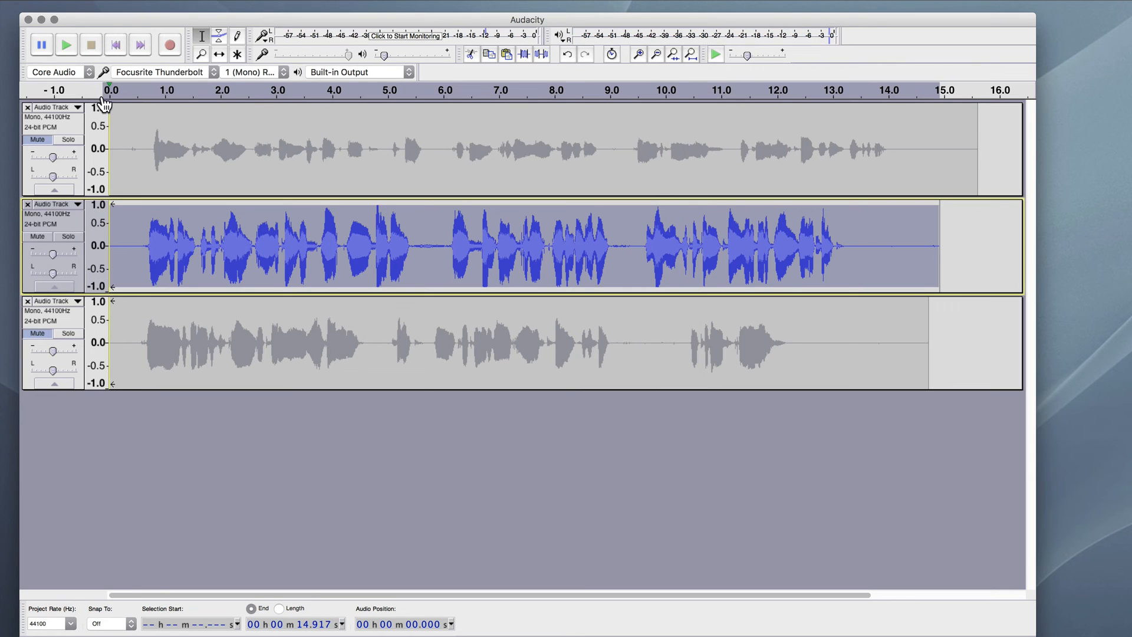
pyautogui.moveTo(190, 245)
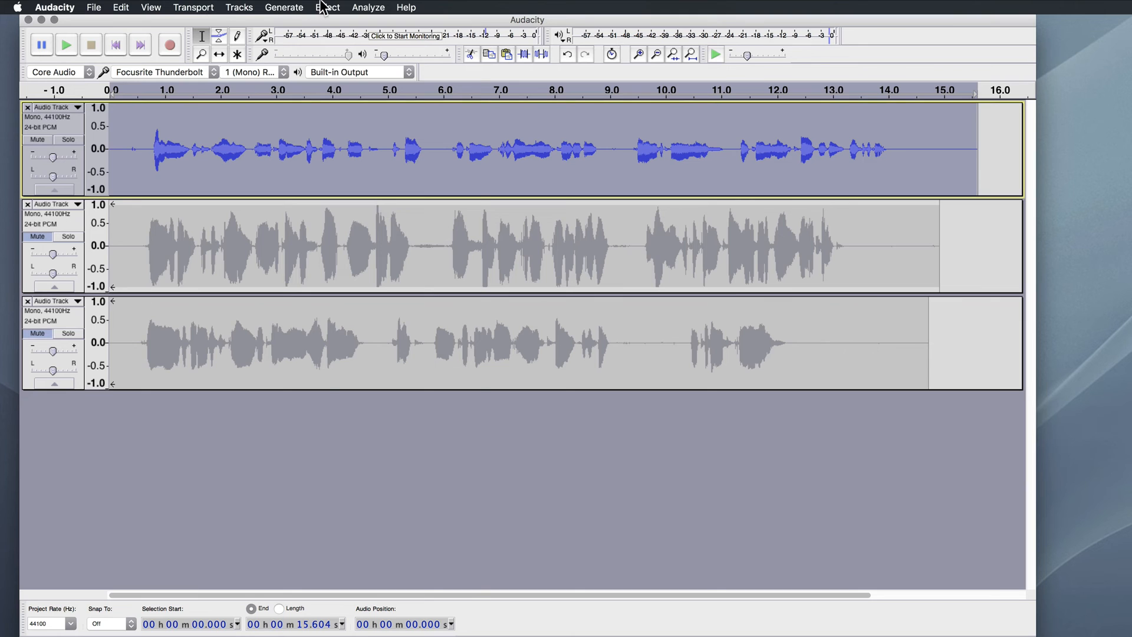
# Apply Compressor to the first take with a -14 dB threshold and 3:1 ratio.
pyautogui.click(327, 7)
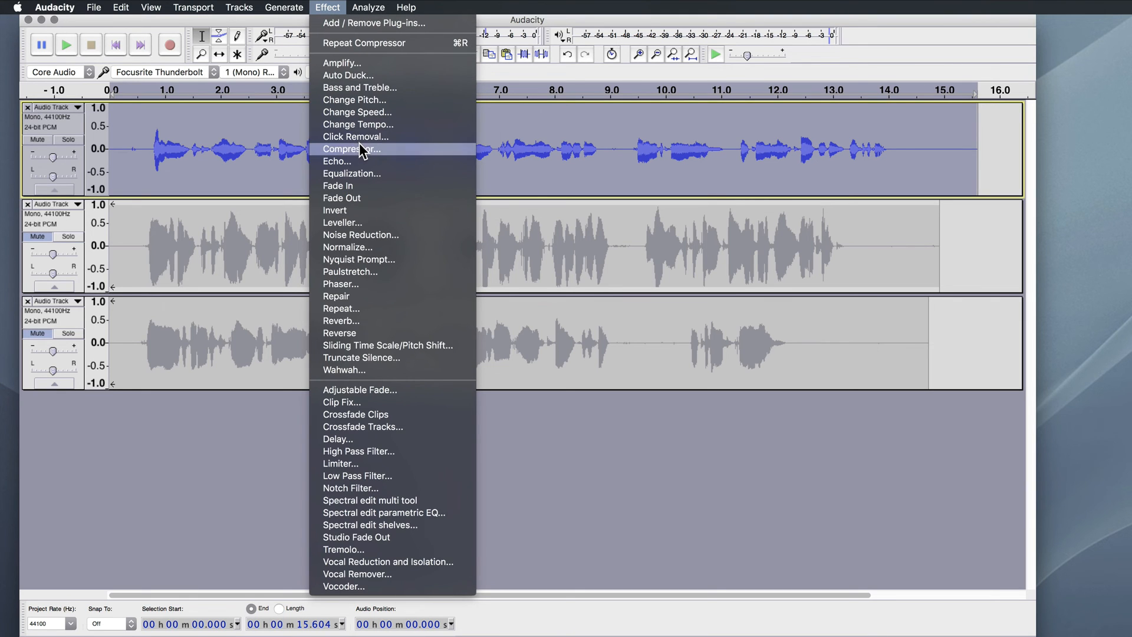
pyautogui.click(352, 149)
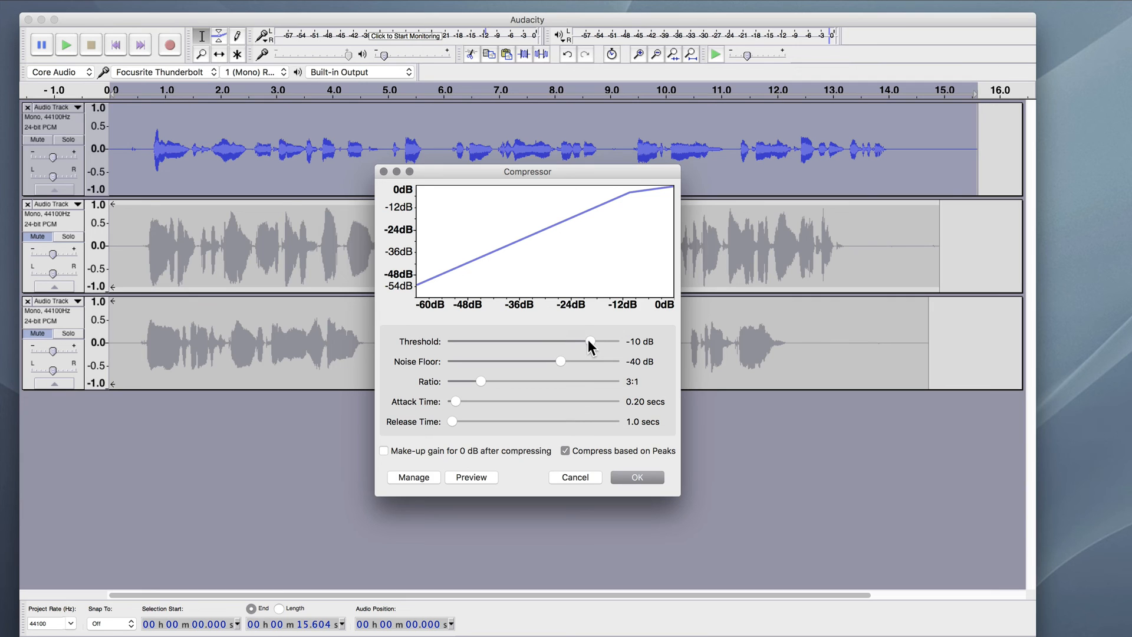
pyautogui.moveTo(598, 340); pyautogui.dragTo(575, 341)
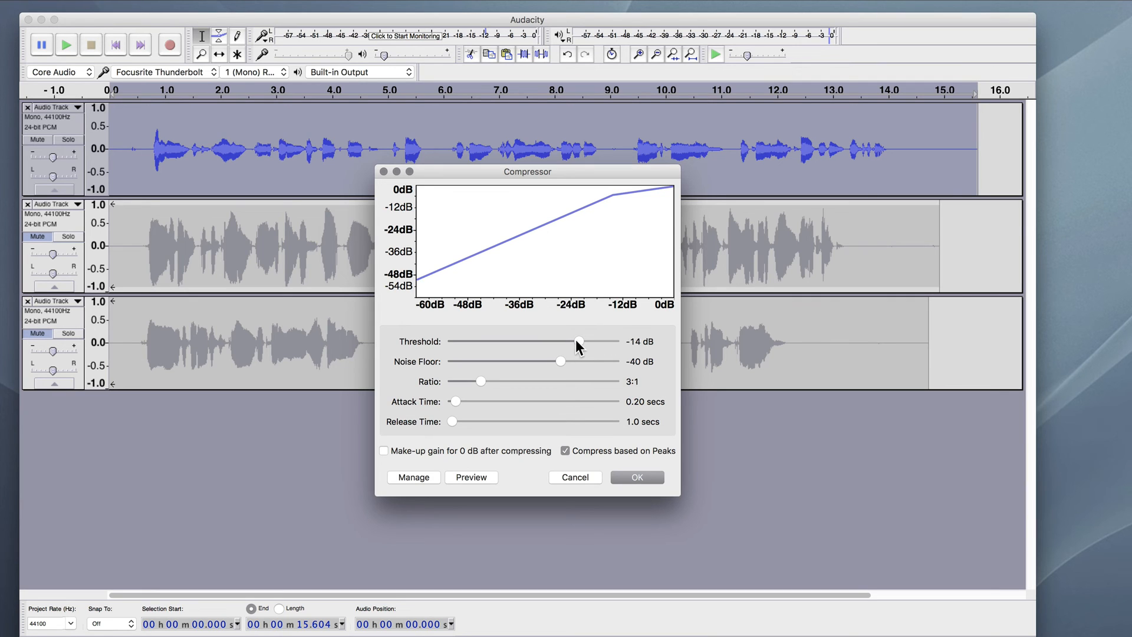
pyautogui.moveTo(624, 430)
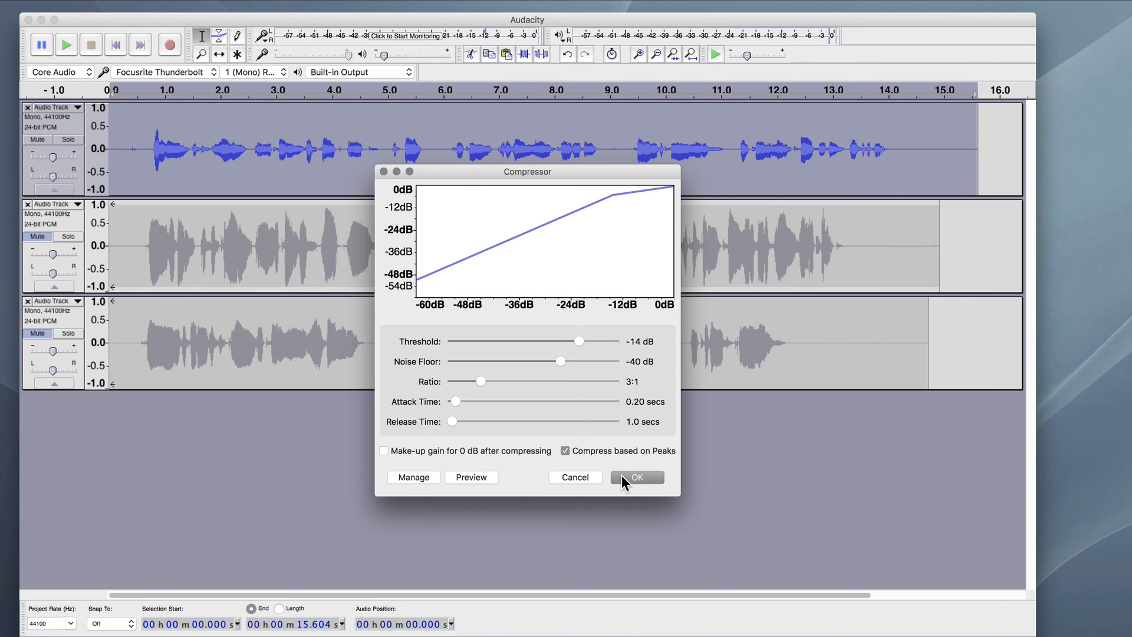
pyautogui.click(636, 476)
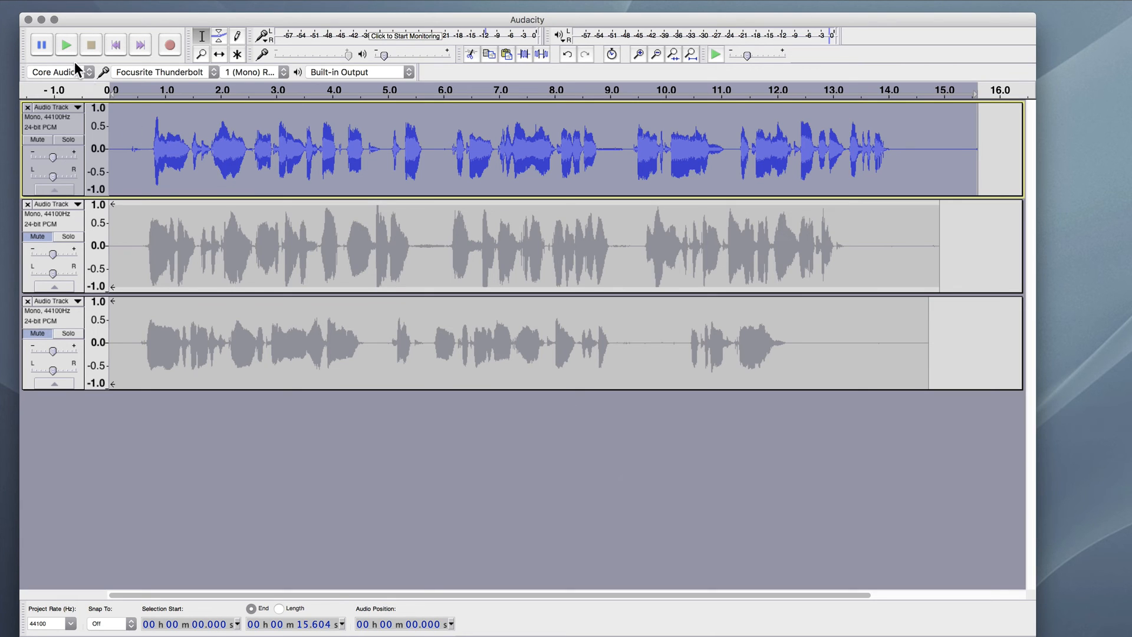
pyautogui.click(65, 45)
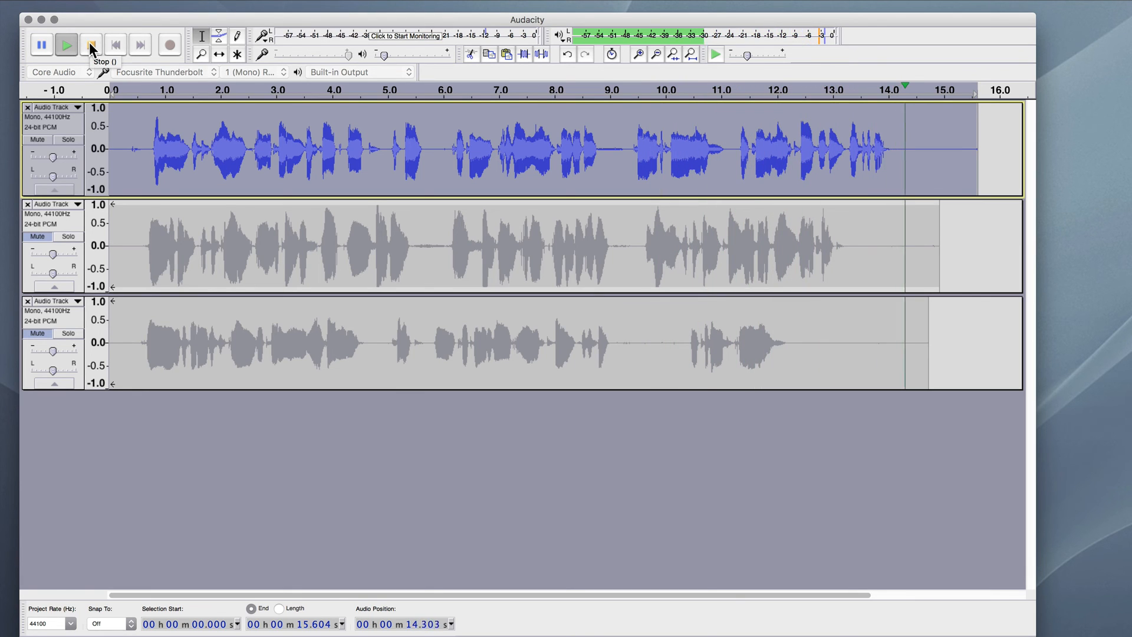
pyautogui.click(90, 44)
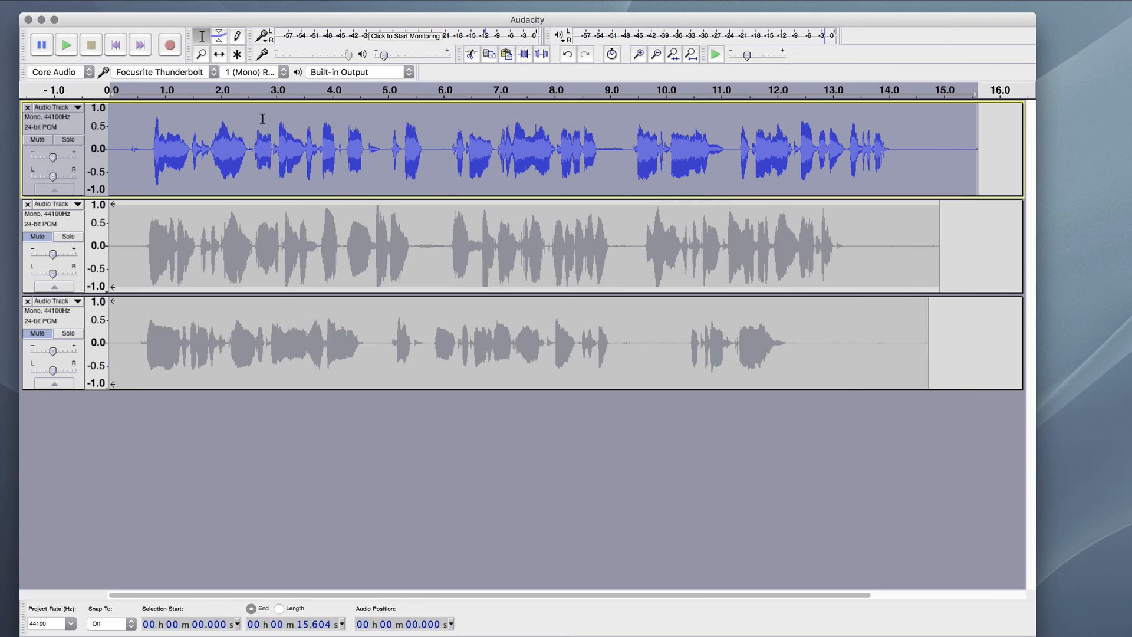
pyautogui.moveTo(369, 146)
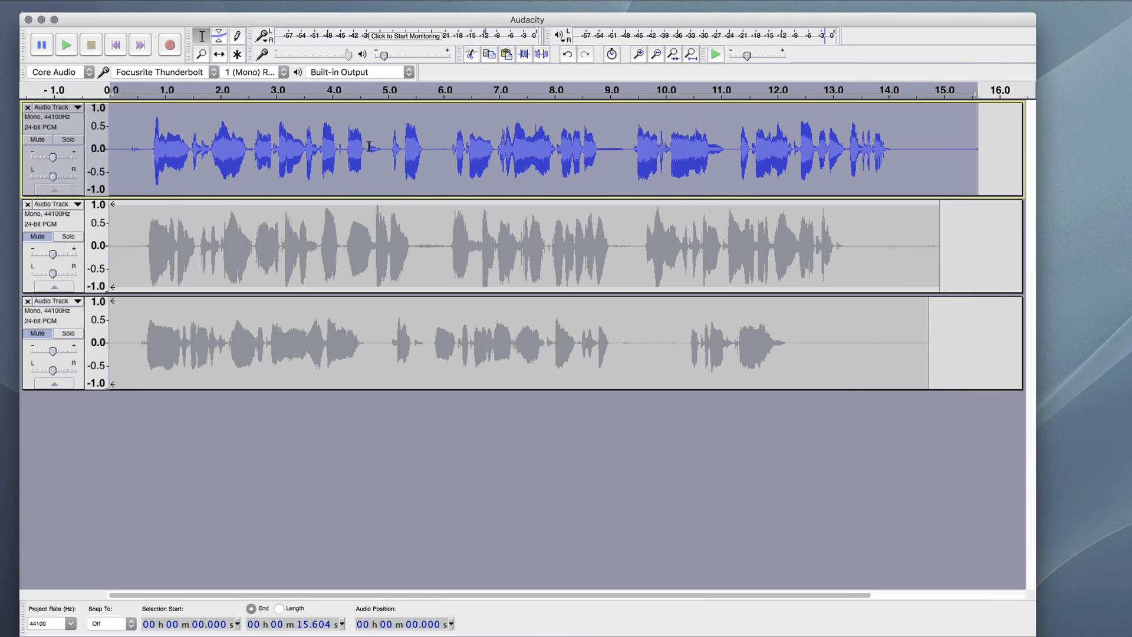
pyautogui.moveTo(789, 164)
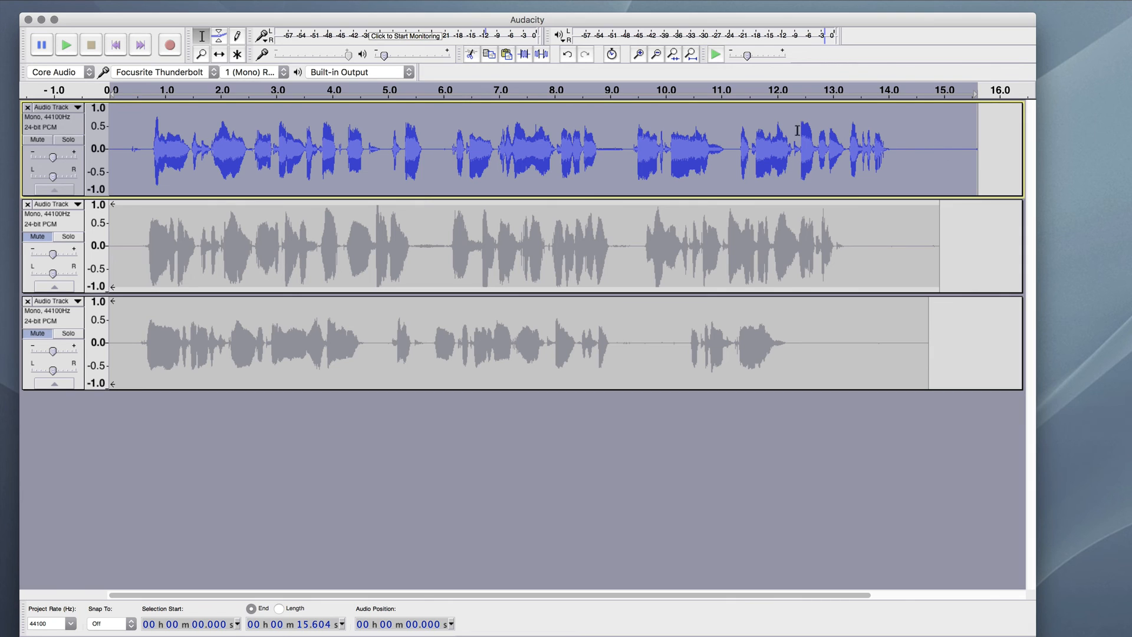
pyautogui.moveTo(492, 152)
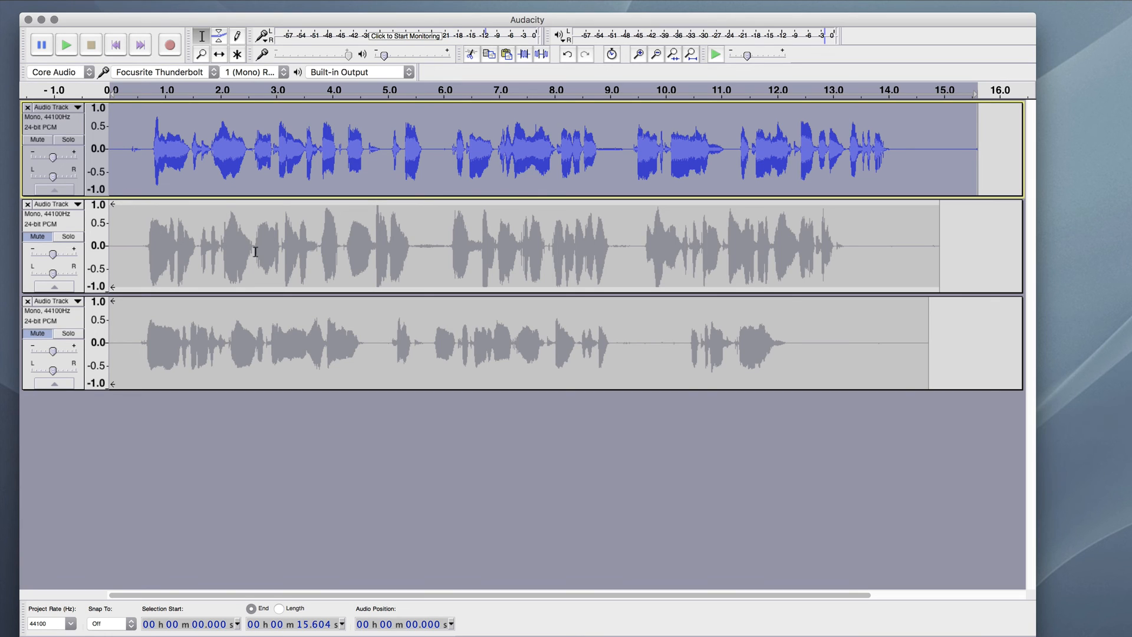
pyautogui.moveTo(187, 246)
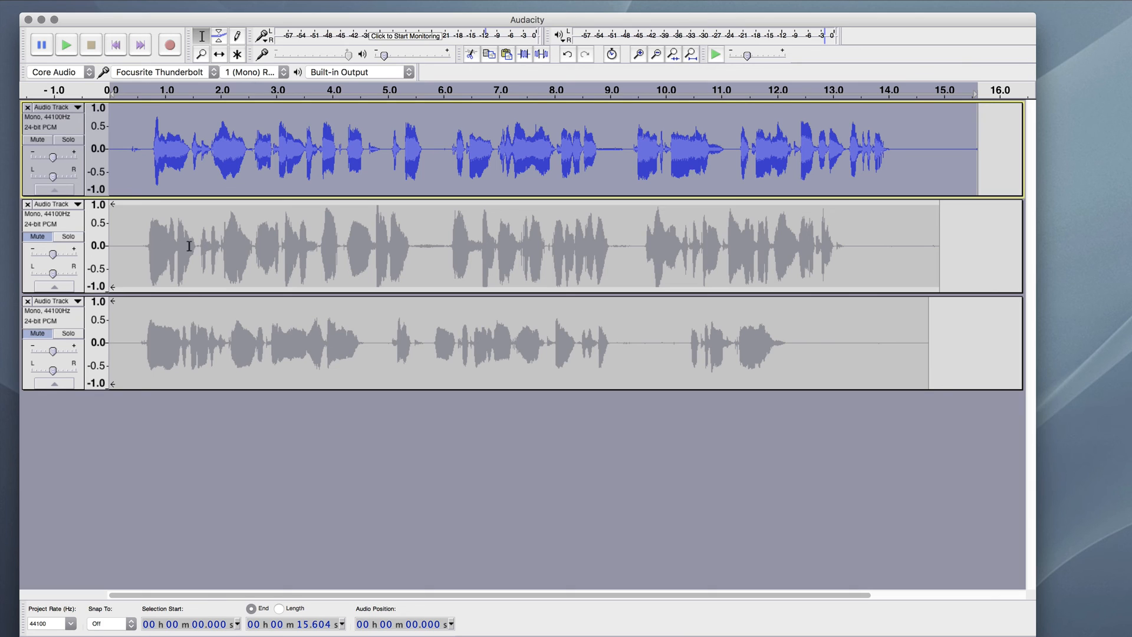
pyautogui.moveTo(136, 244)
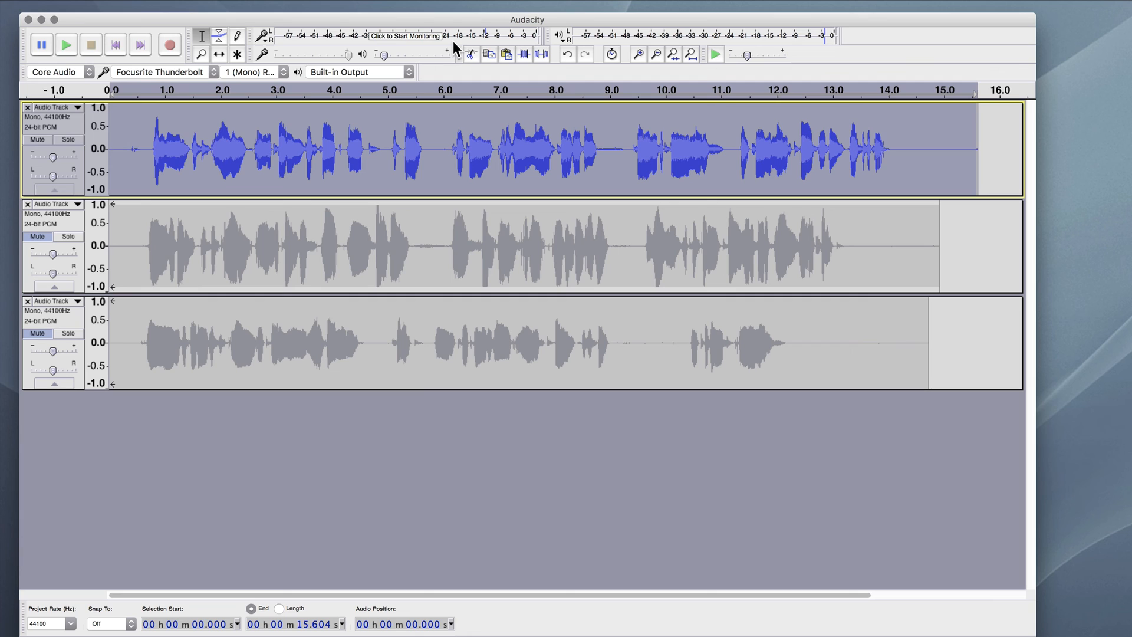
pyautogui.moveTo(454, 43)
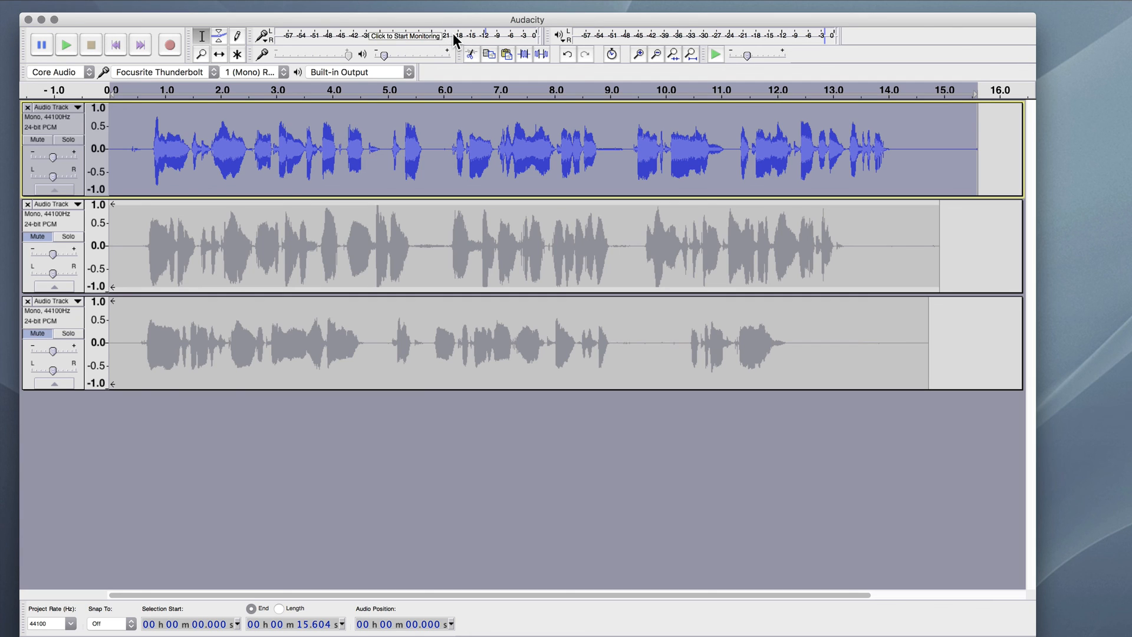
pyautogui.moveTo(461, 41)
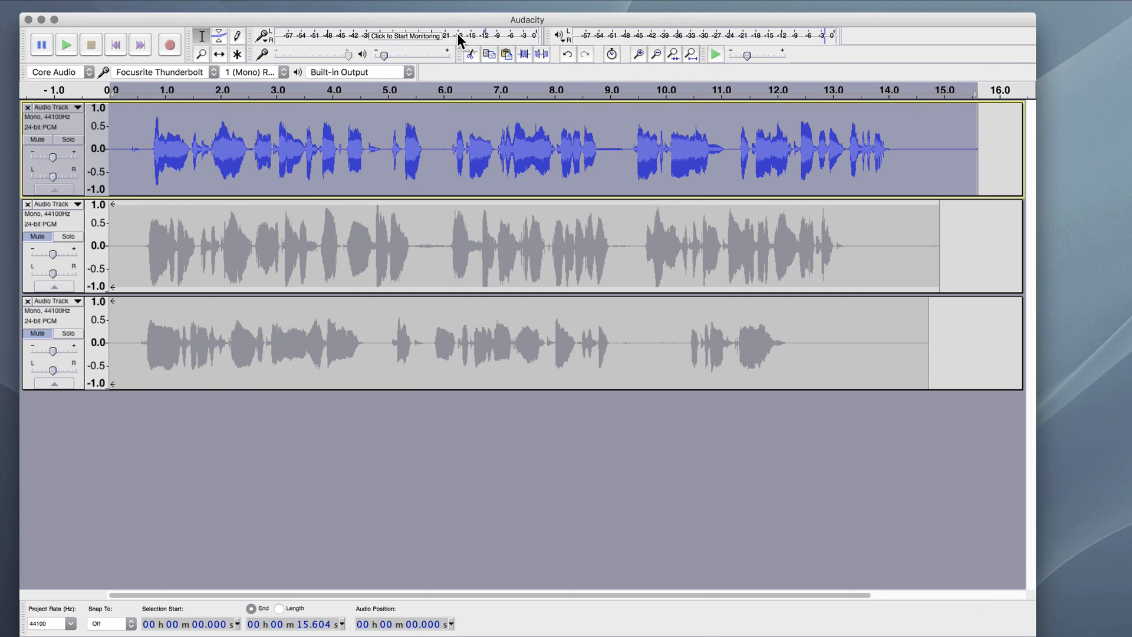
pyautogui.moveTo(443, 43)
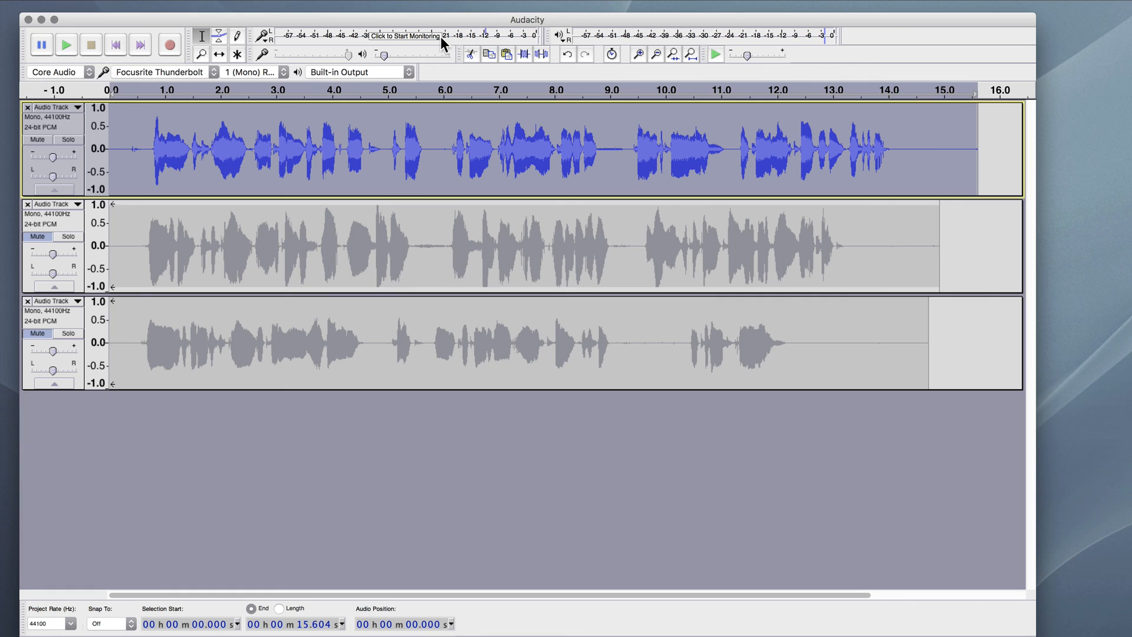
pyautogui.moveTo(437, 122)
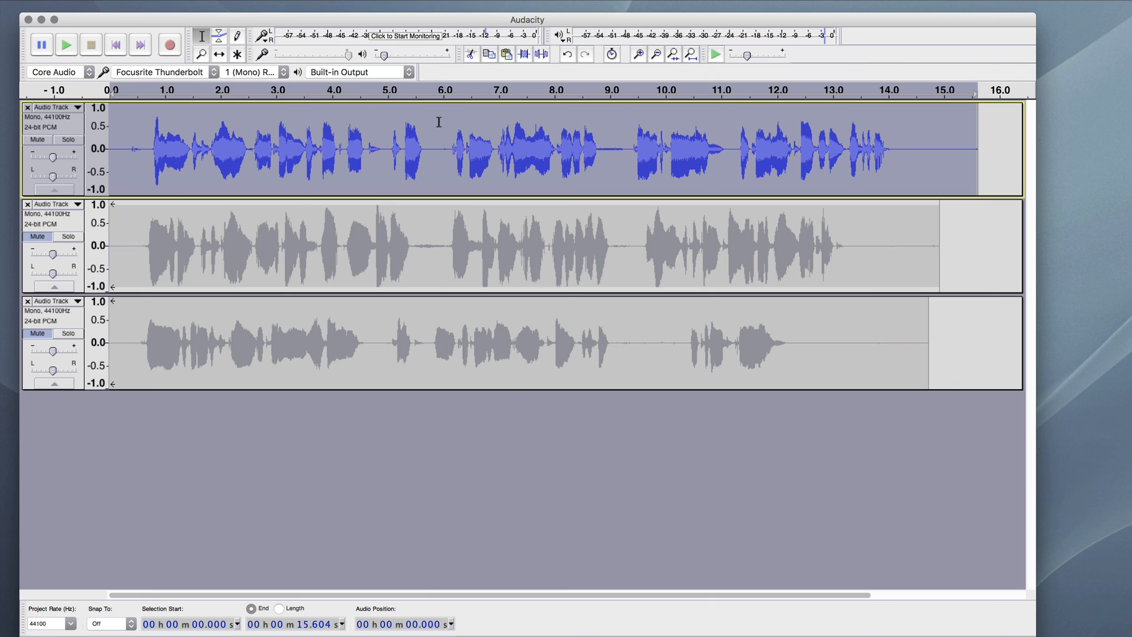
pyautogui.moveTo(515, 37)
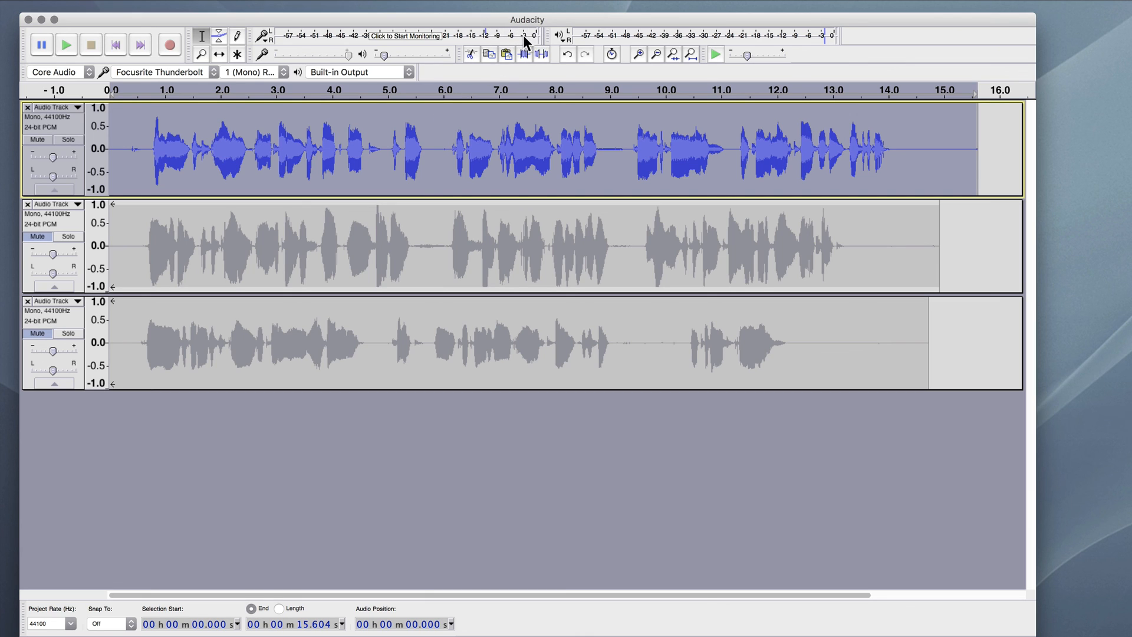
pyautogui.moveTo(445, 158)
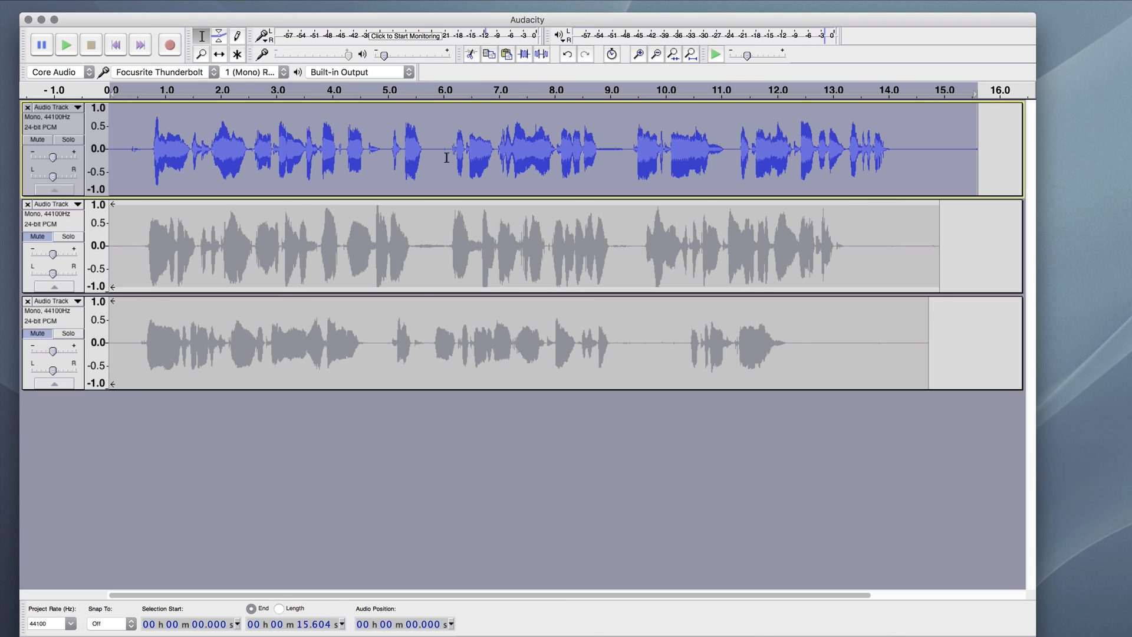
pyautogui.moveTo(482, 29)
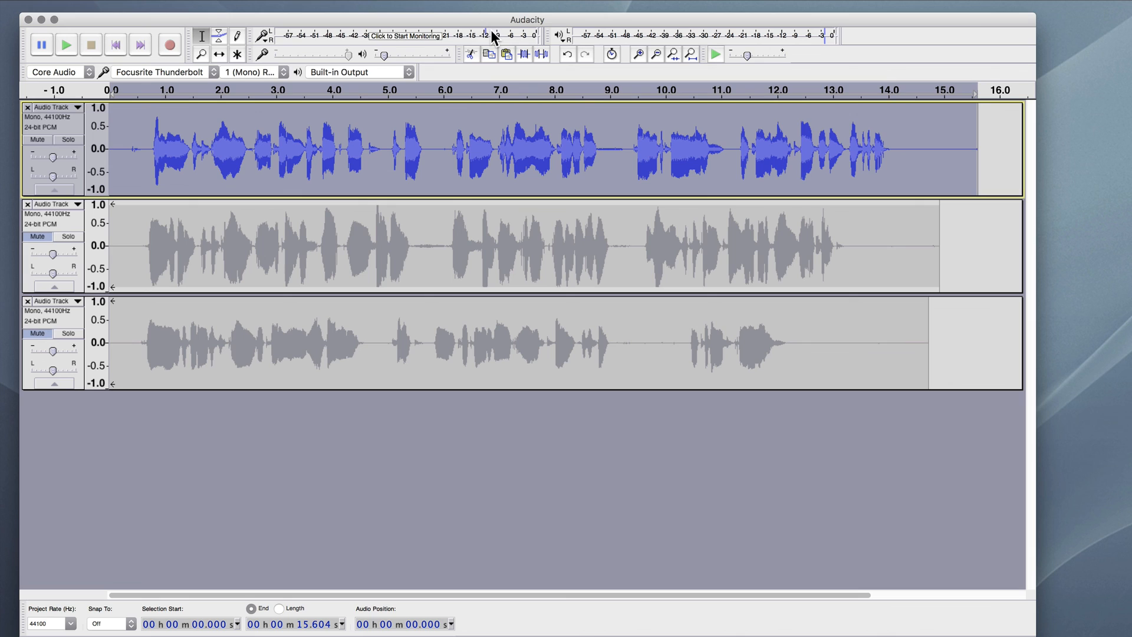
pyautogui.moveTo(468, 38)
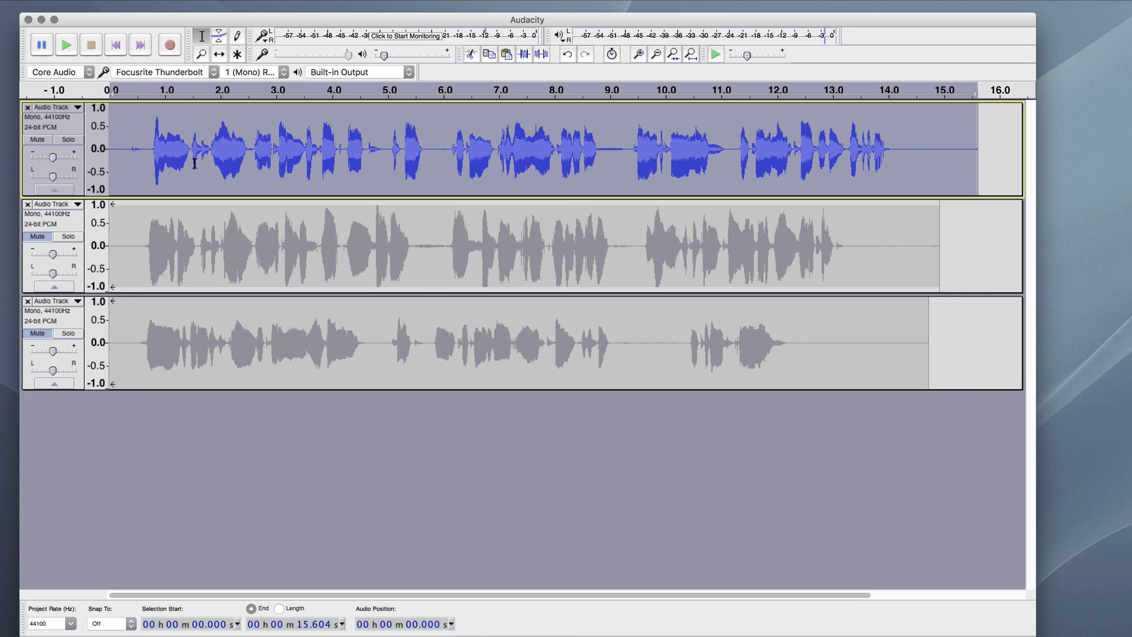
pyautogui.moveTo(145, 137)
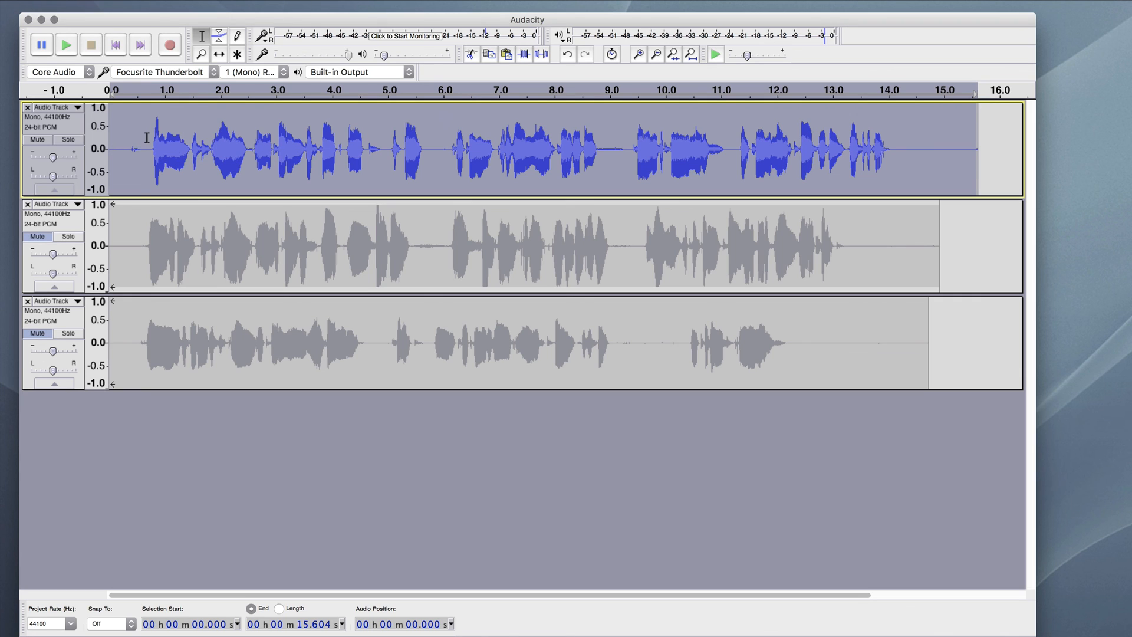